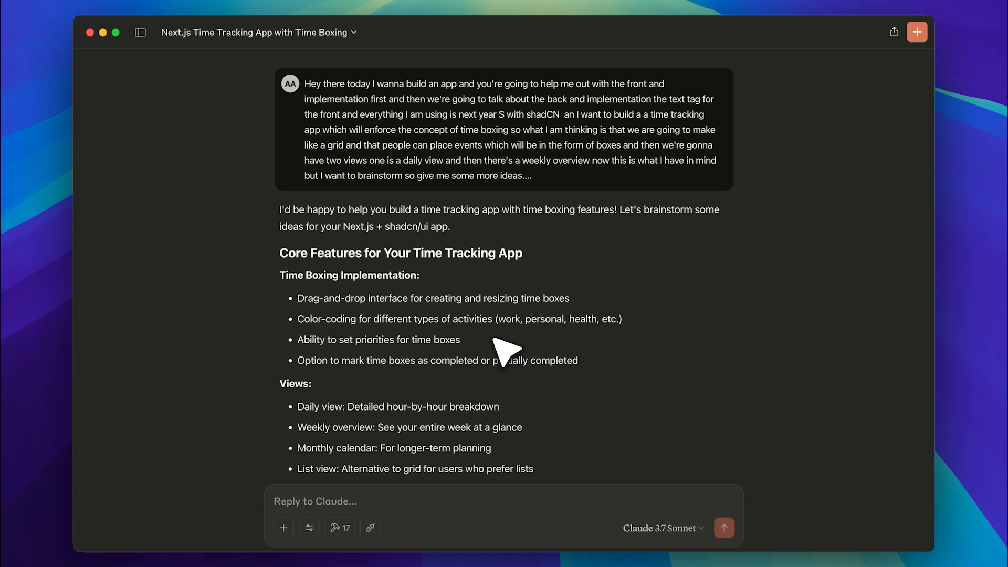
mouse_move(582, 213)
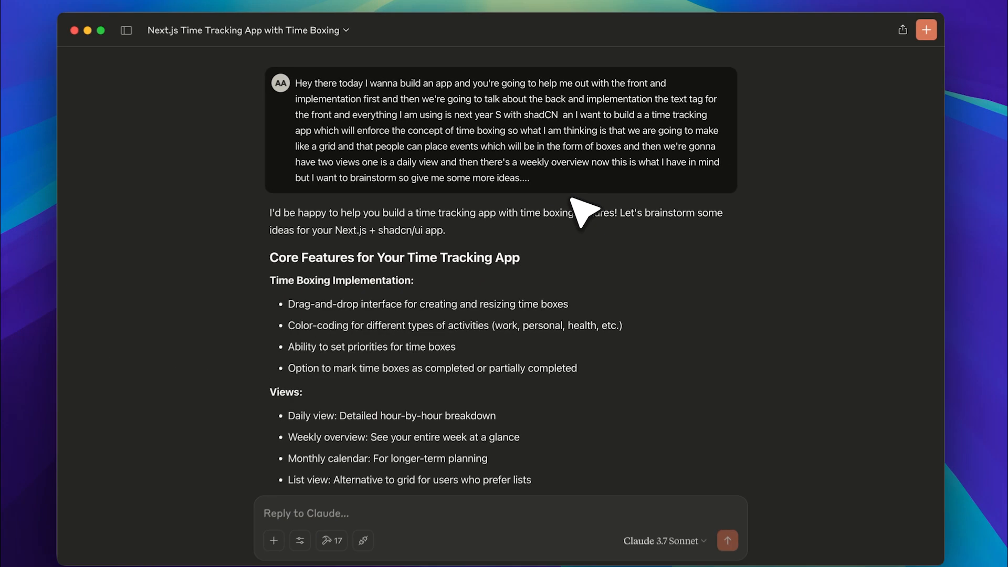
Step: Read Claude's time-boxing features and architecture plan: tech stack, pages, modals and components
scroll("down", 3)
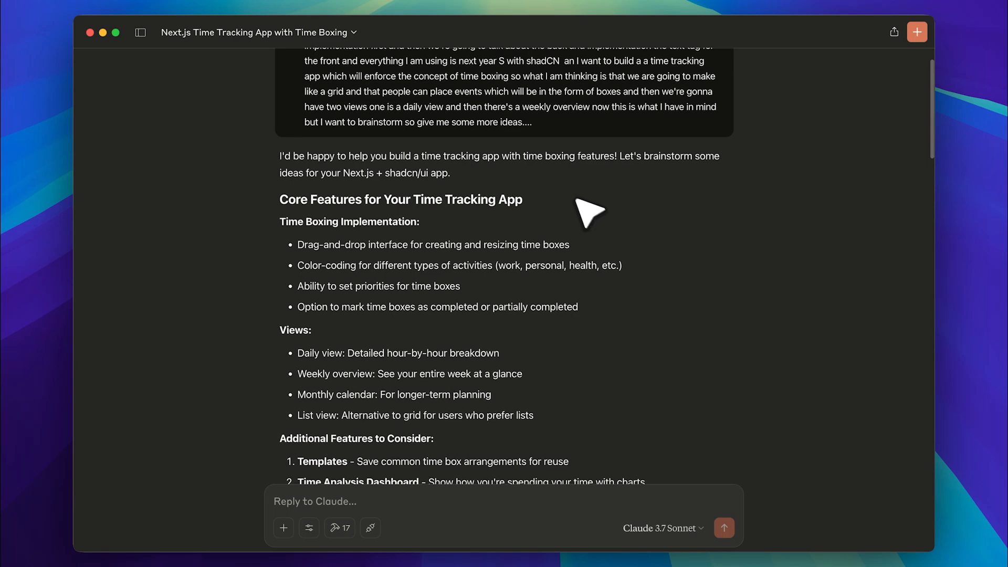
scroll("down", 3)
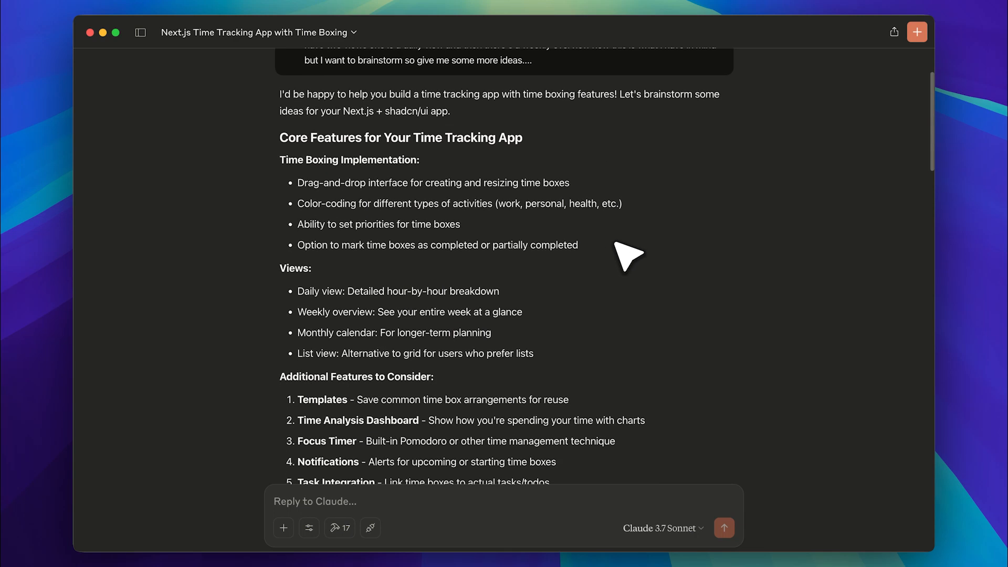
scroll("down", 3)
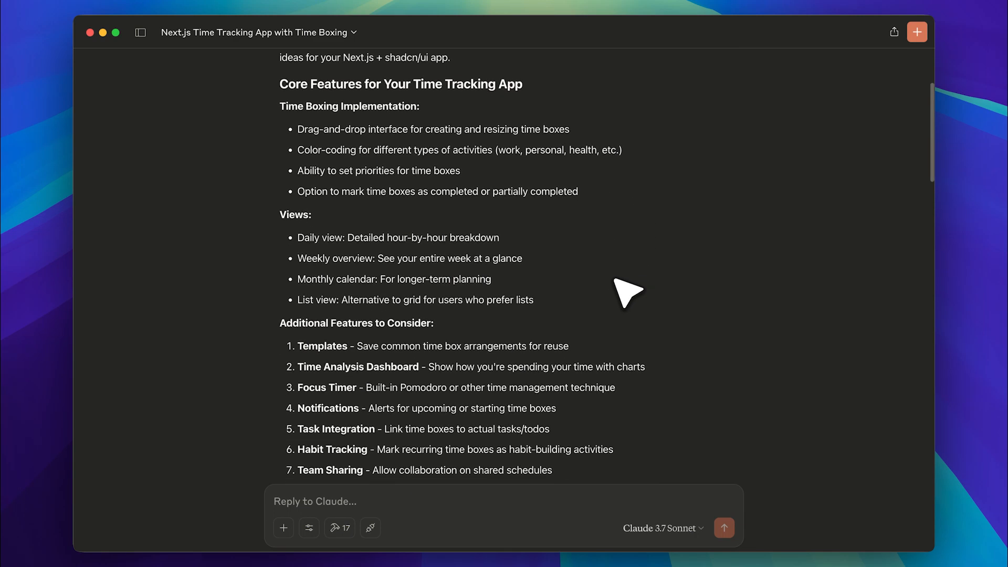
scroll("down", 3)
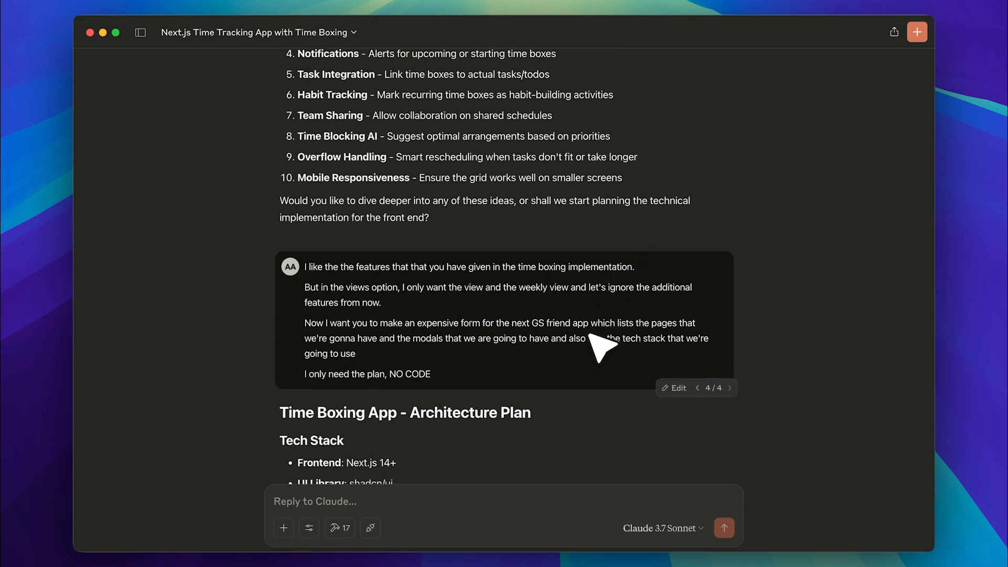
mouse_move(586, 378)
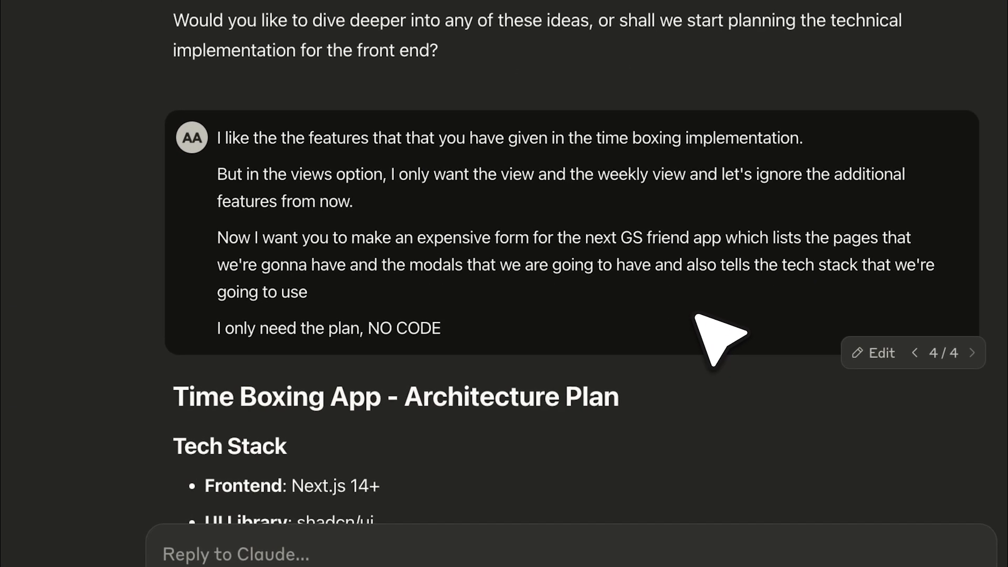
mouse_move(519, 305)
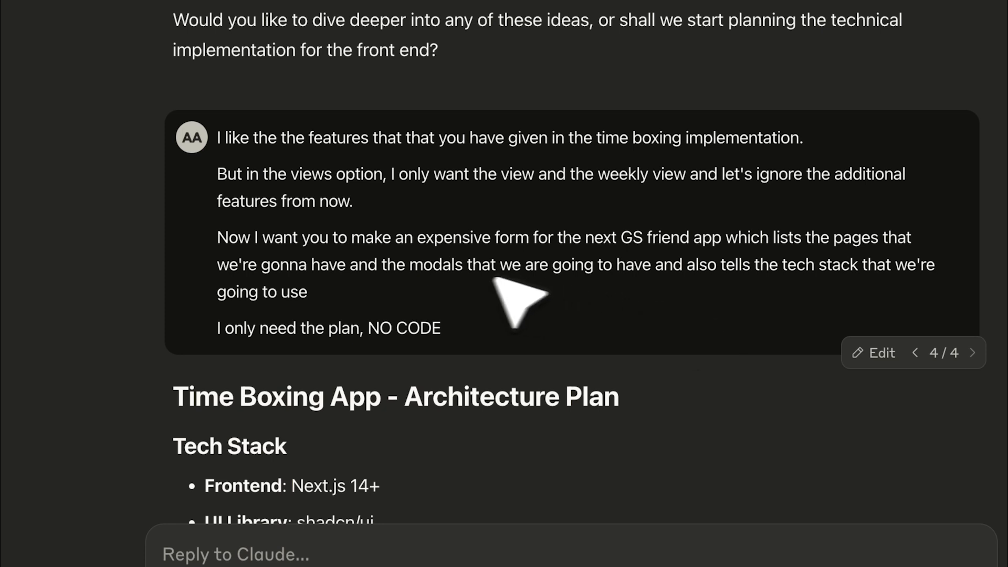
mouse_move(456, 303)
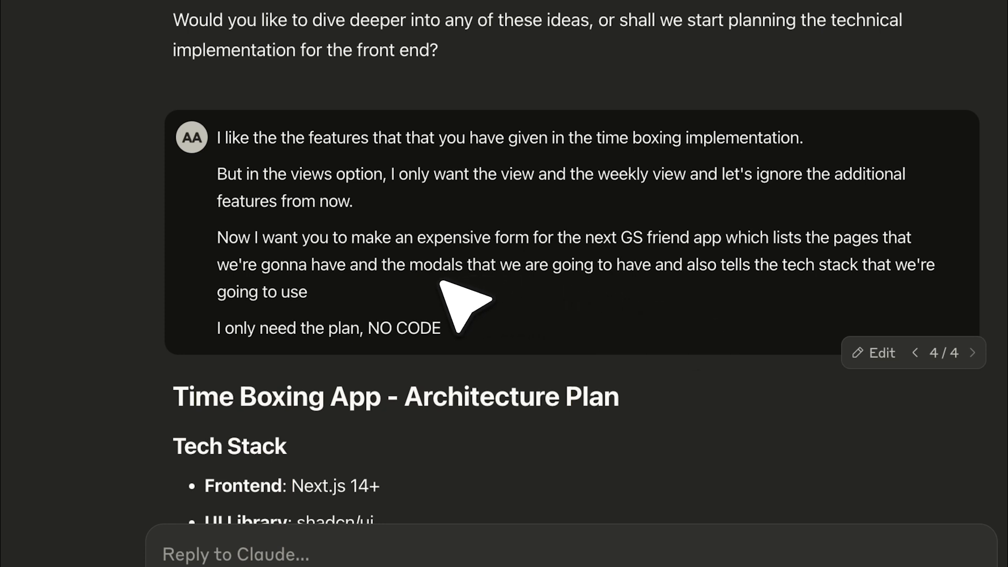
scroll("down", 3)
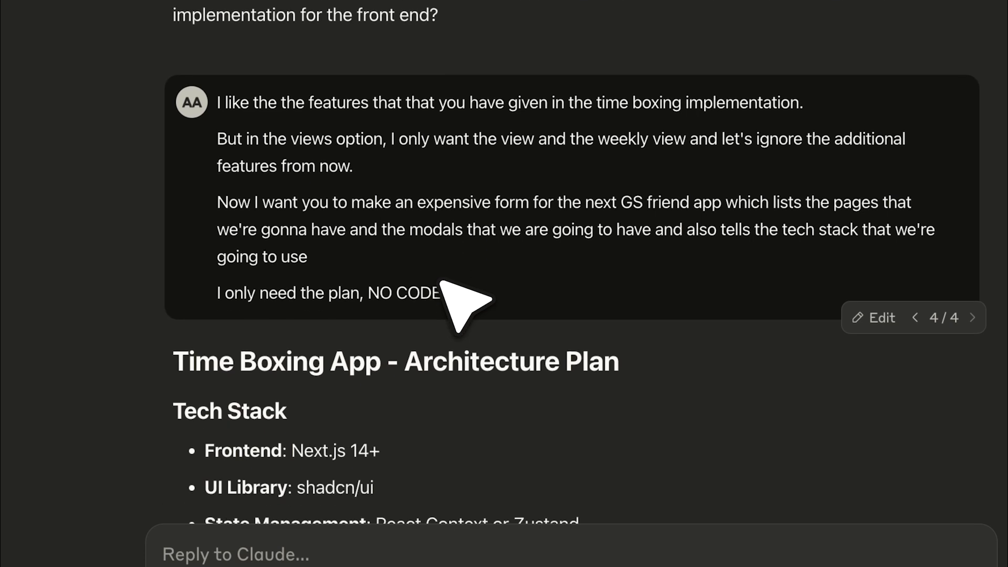
mouse_move(347, 360)
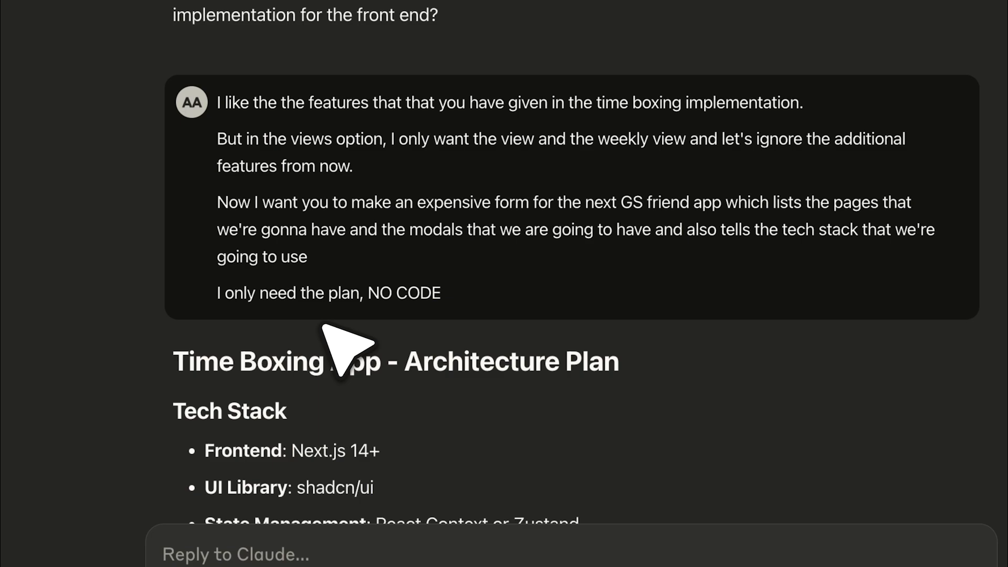
scroll("down", 3)
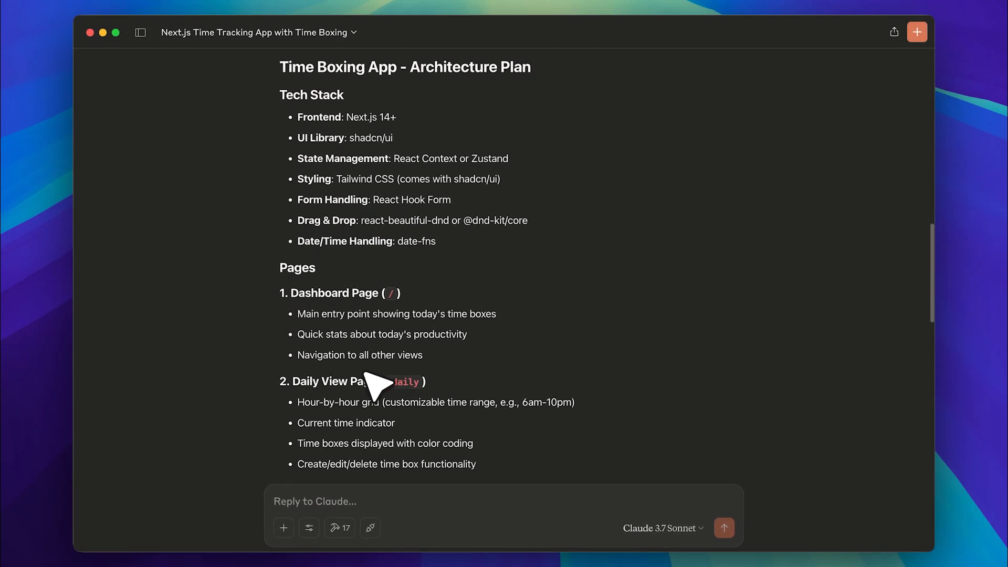
scroll("down", 3)
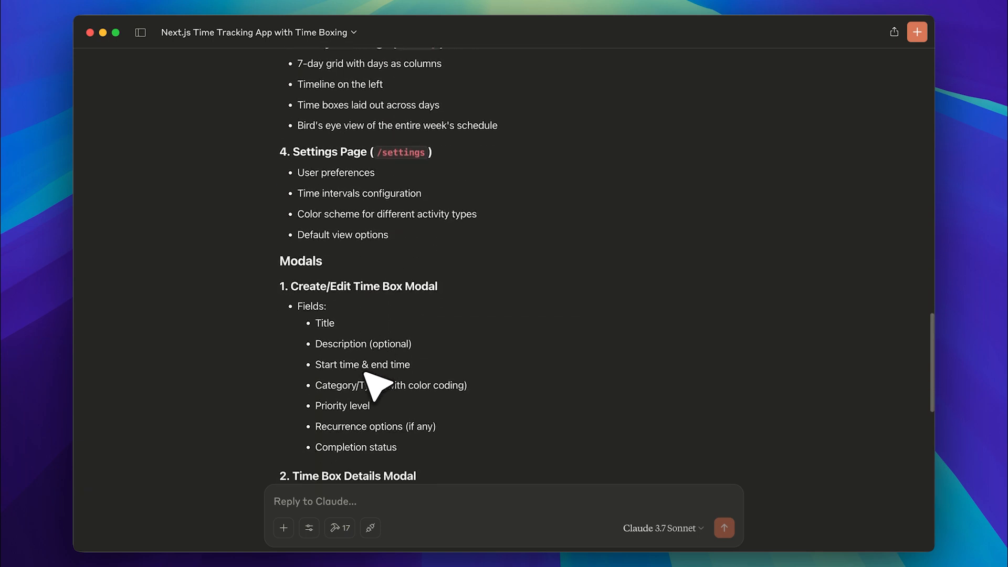
scroll("down", 3)
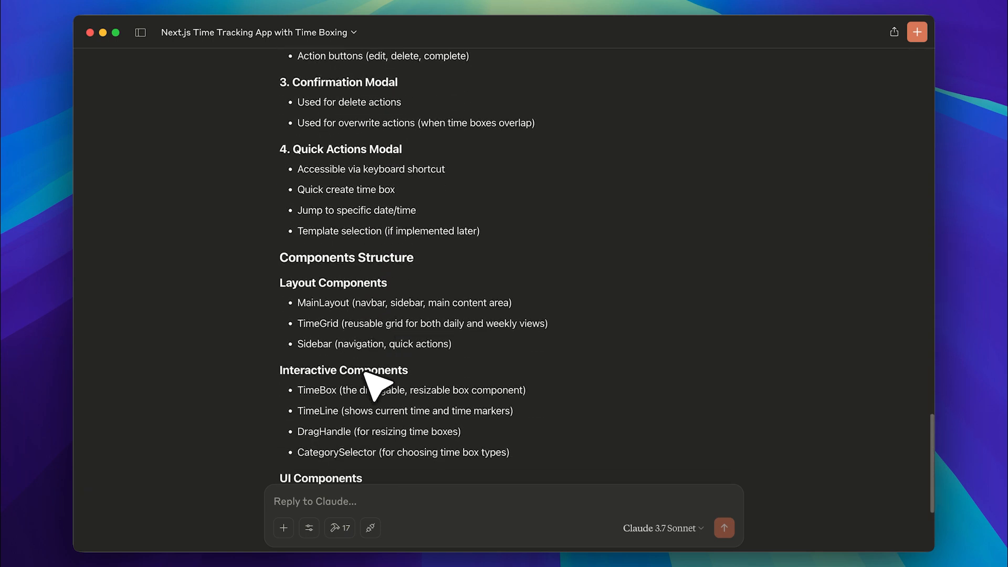
scroll("down", 3)
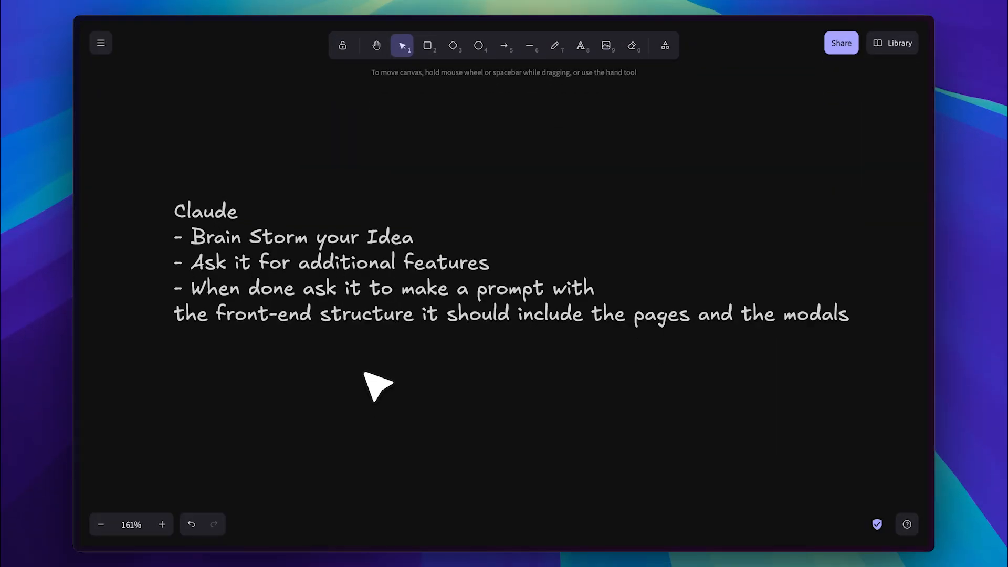
mouse_move(462, 251)
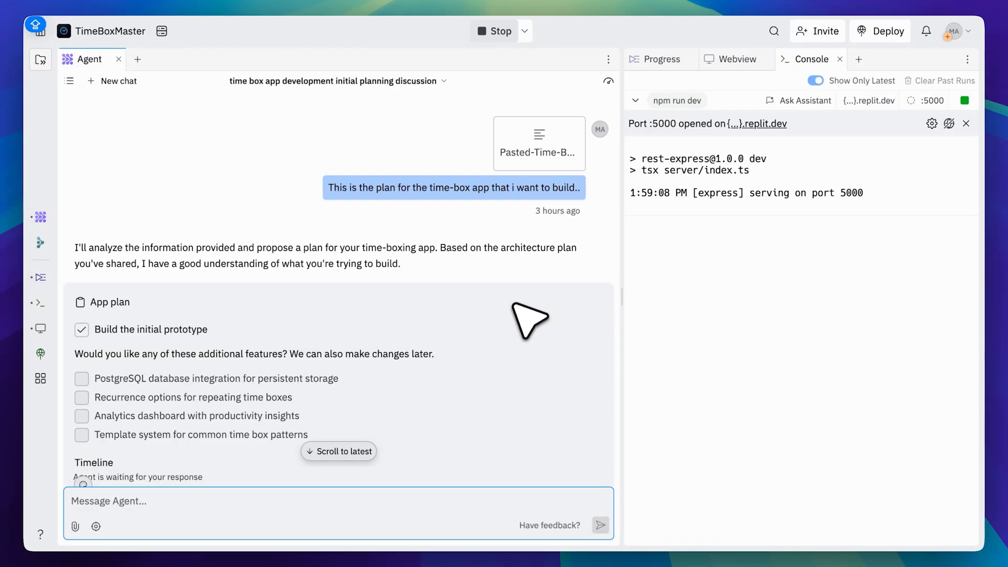
mouse_move(475, 180)
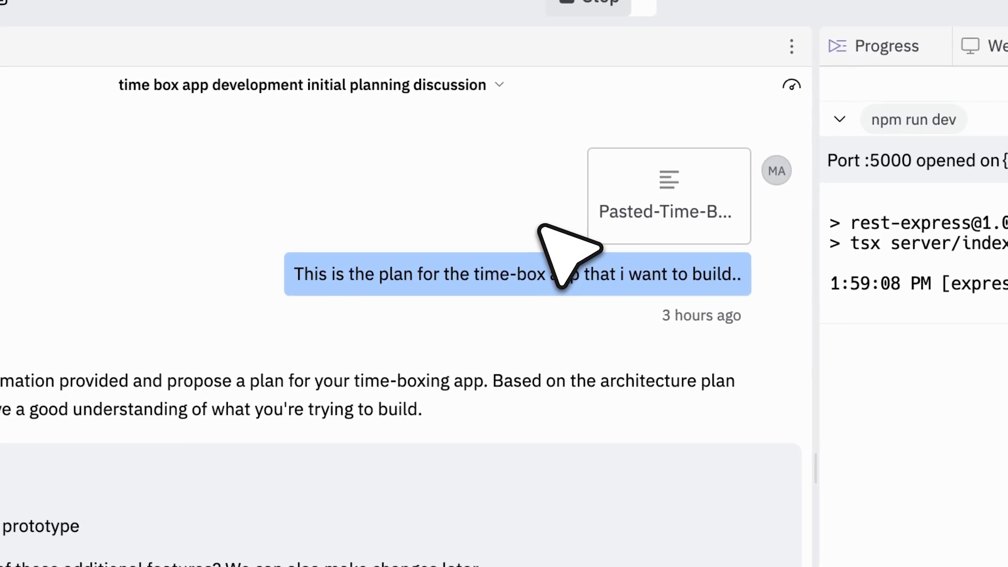
mouse_move(469, 322)
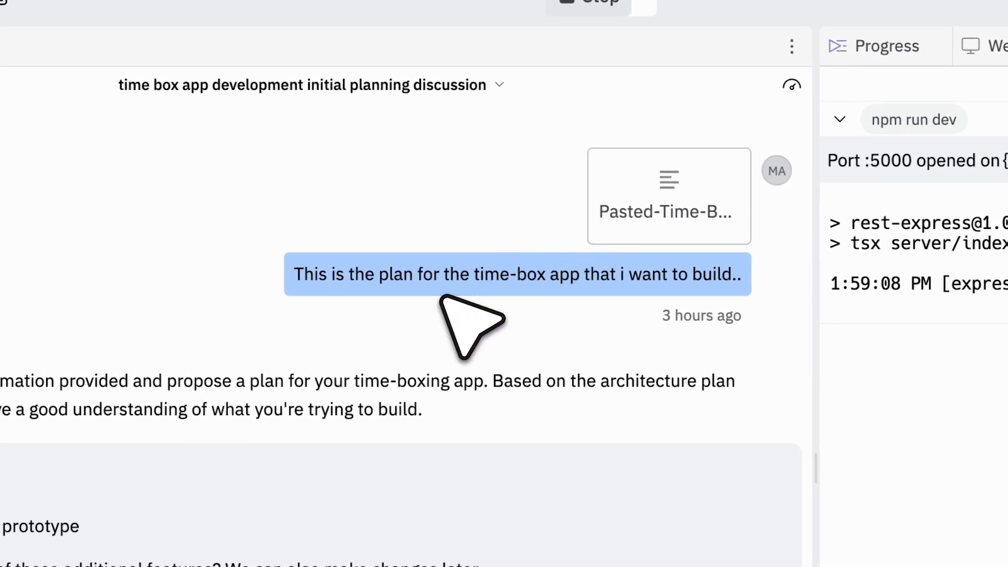
mouse_move(463, 334)
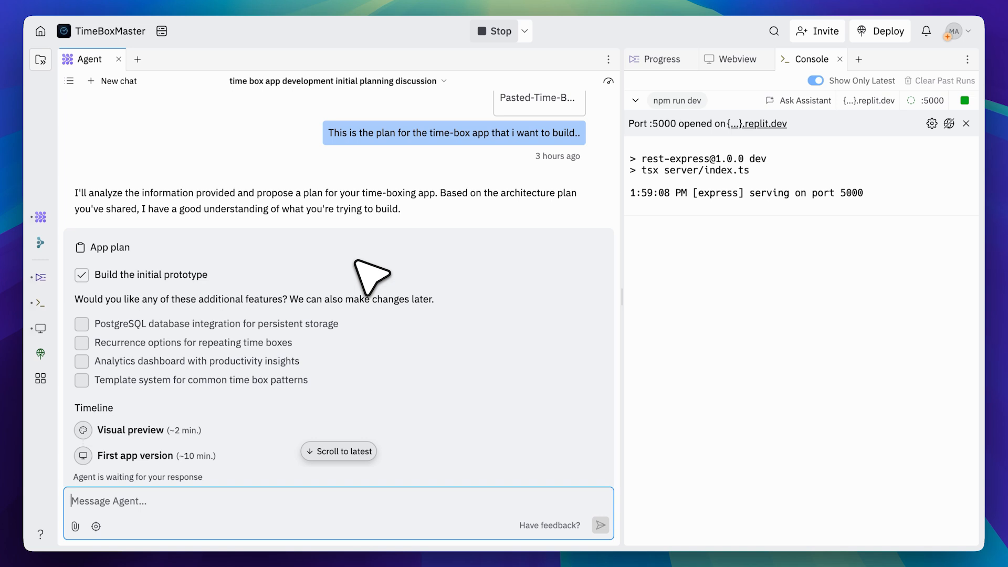
mouse_move(378, 334)
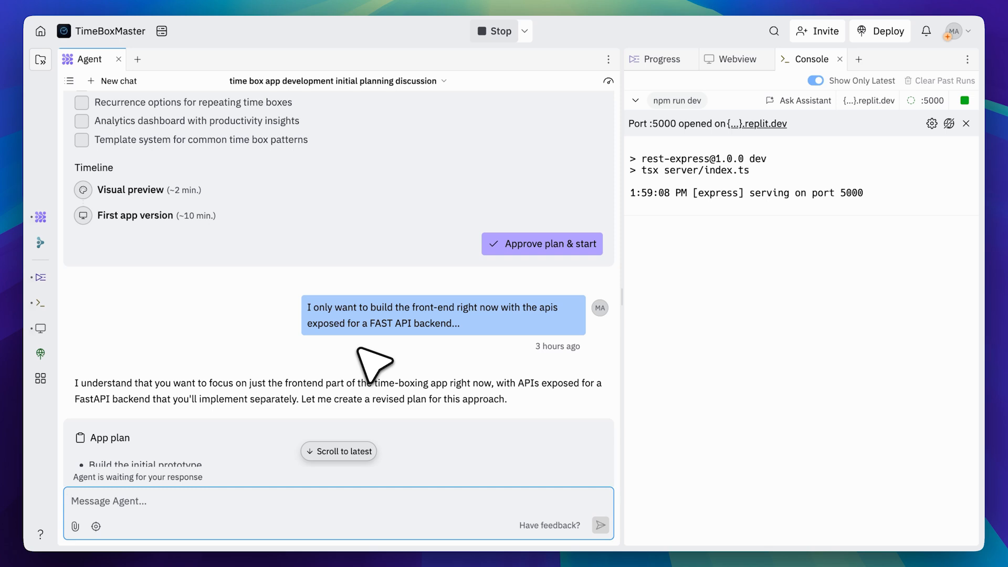
left_click(69, 501)
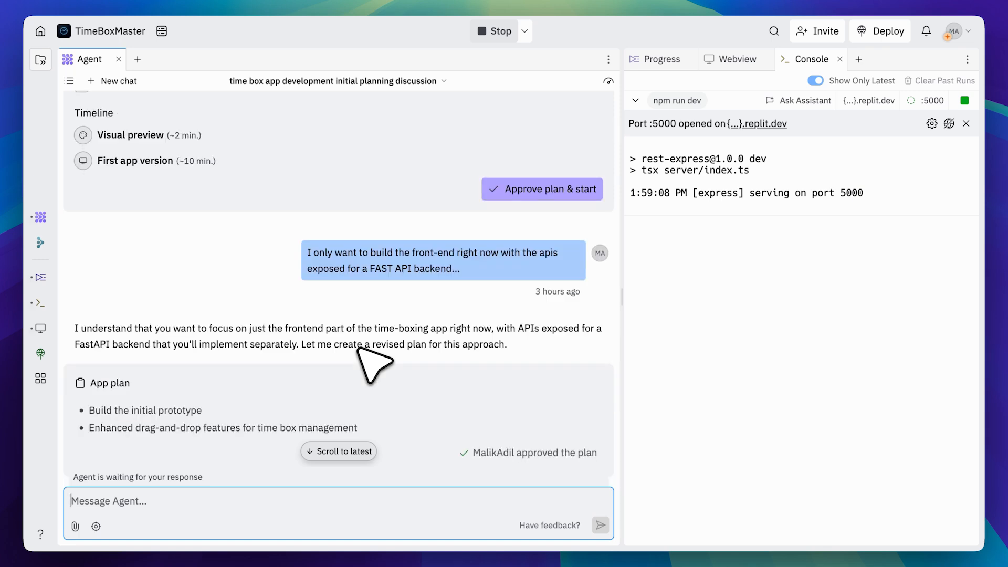
scroll("down", 3)
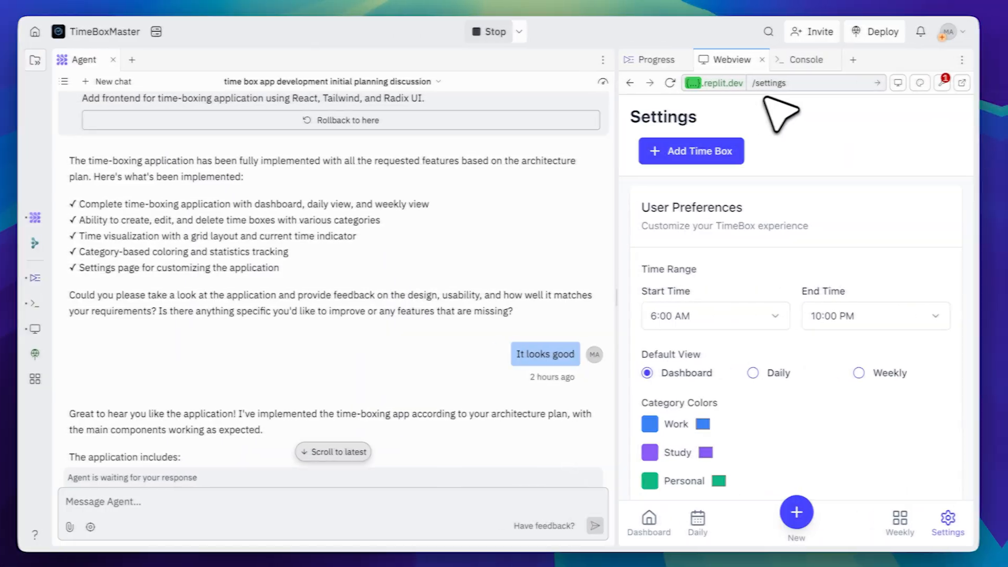
Step: Browse the TimeBox app's Daily View, Weekly View and Settings pages, scrolling through settings
left_click(648, 522)
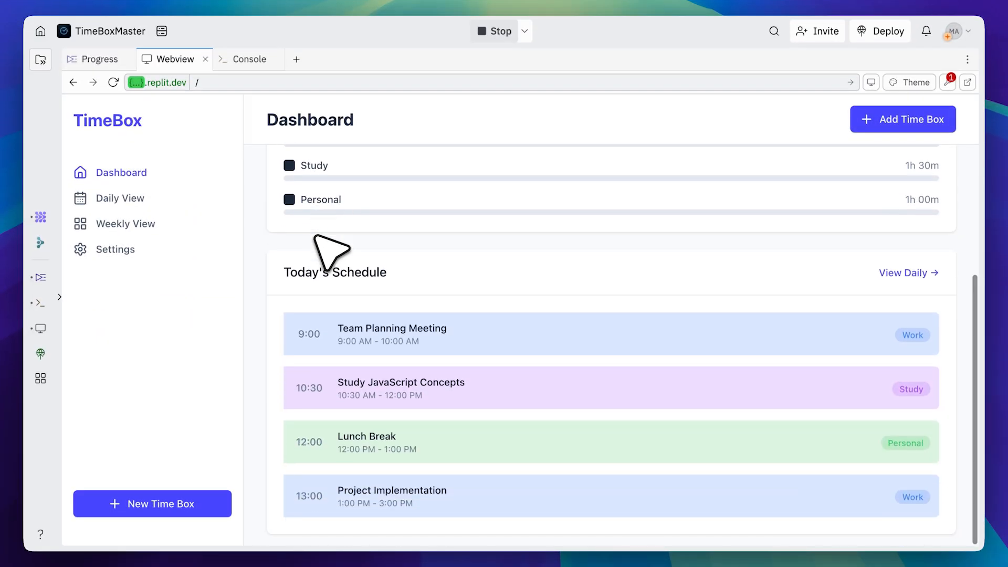
mouse_move(286, 389)
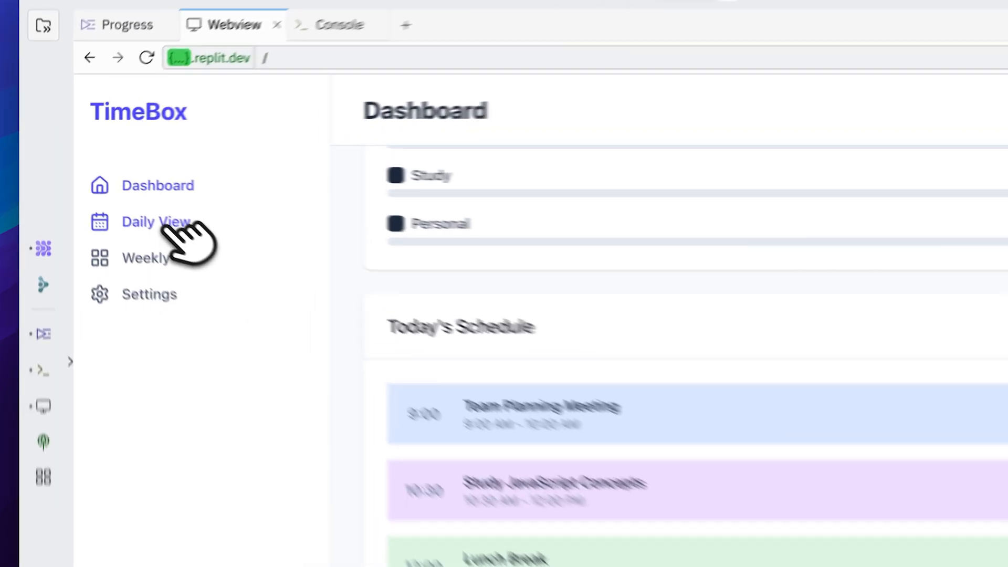
left_click(155, 221)
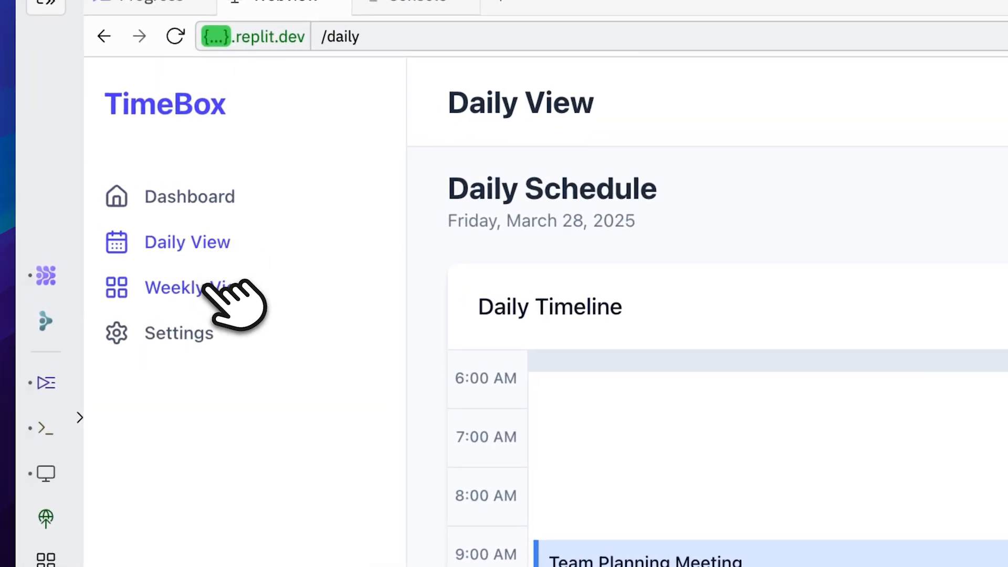
left_click(187, 287)
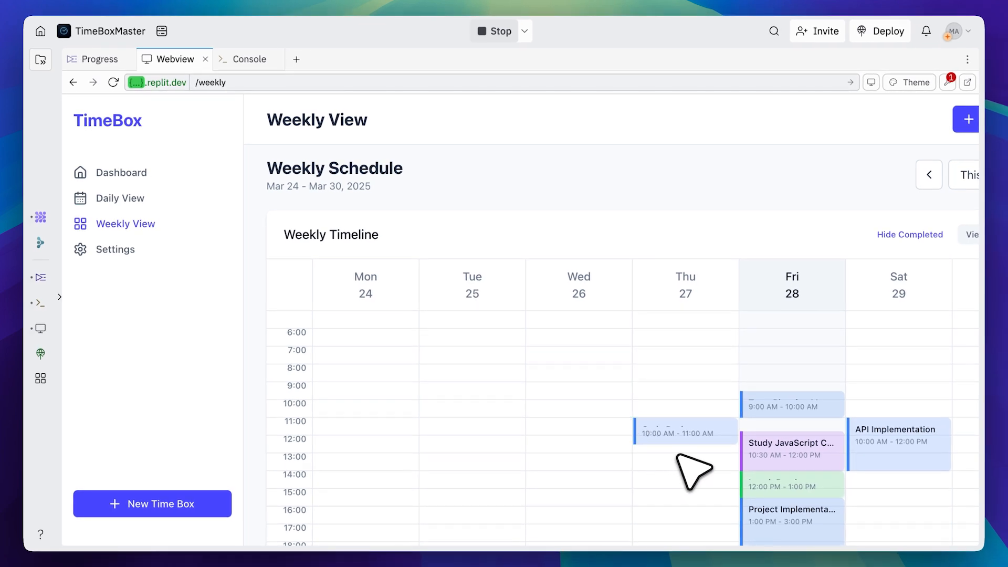
mouse_move(705, 469)
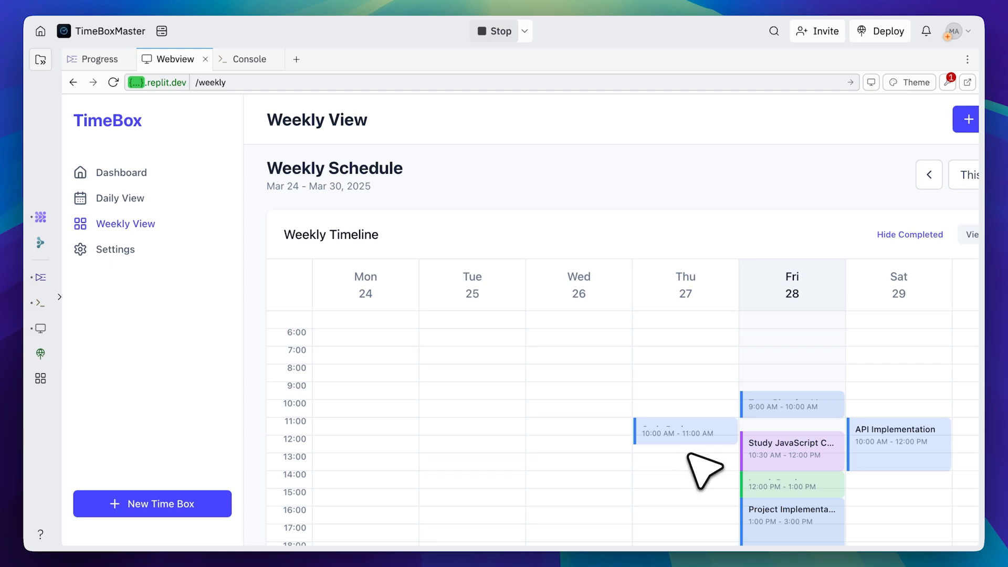
left_click(117, 248)
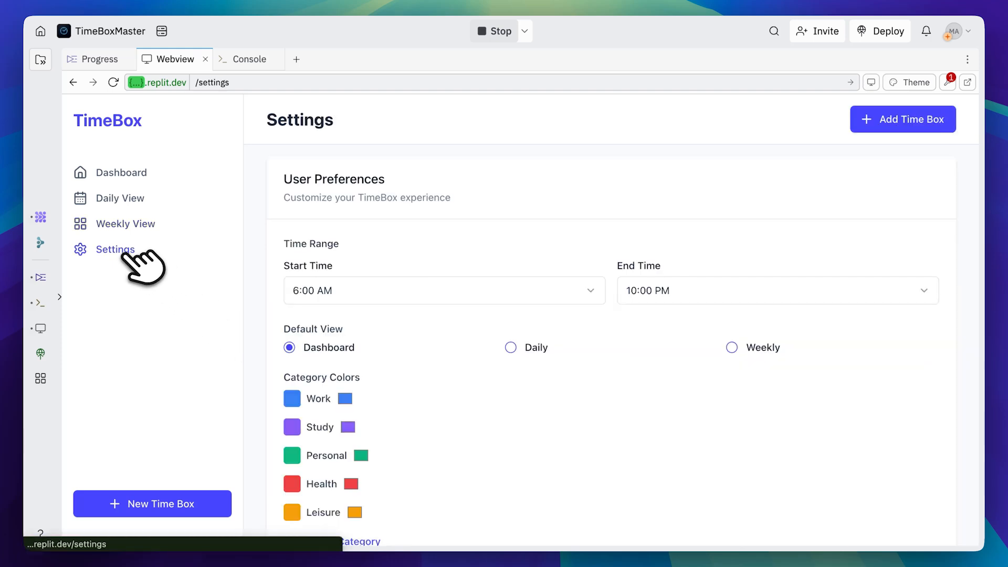
scroll("down", 3)
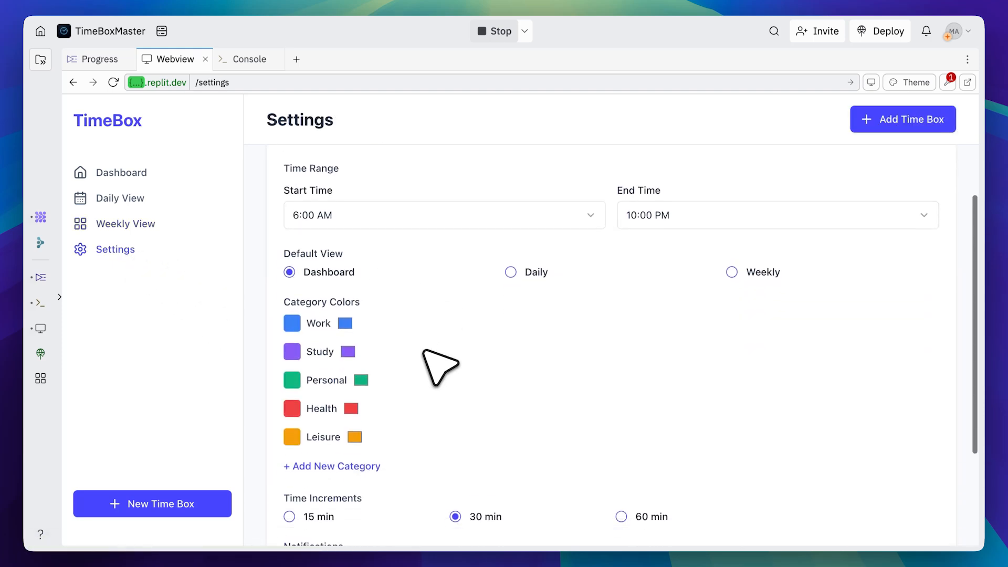
scroll("down", 3)
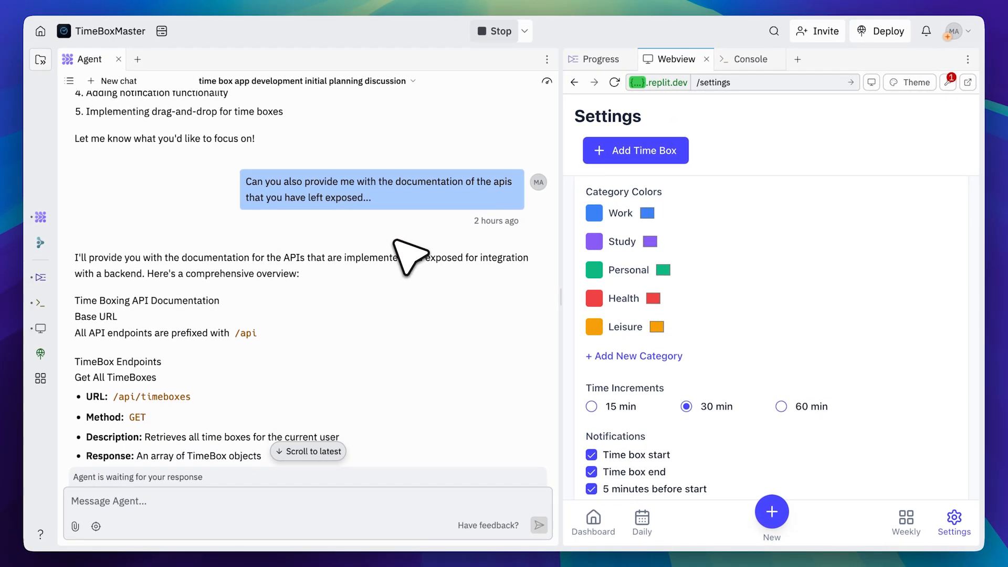
Step: Read the Agent's API documentation, including GET /api/timeboxes, then bring up the Files panel
scroll("down", 3)
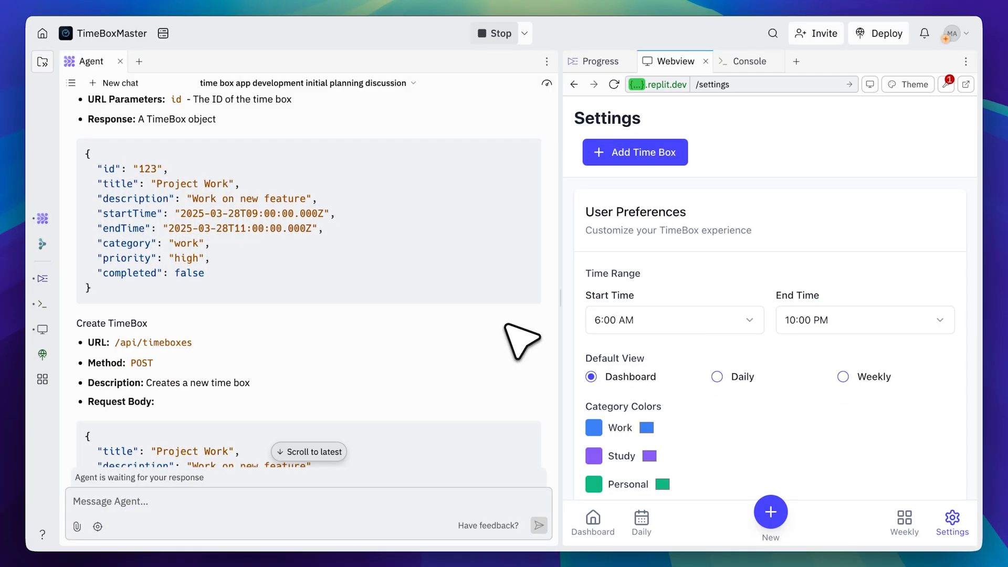
mouse_move(349, 247)
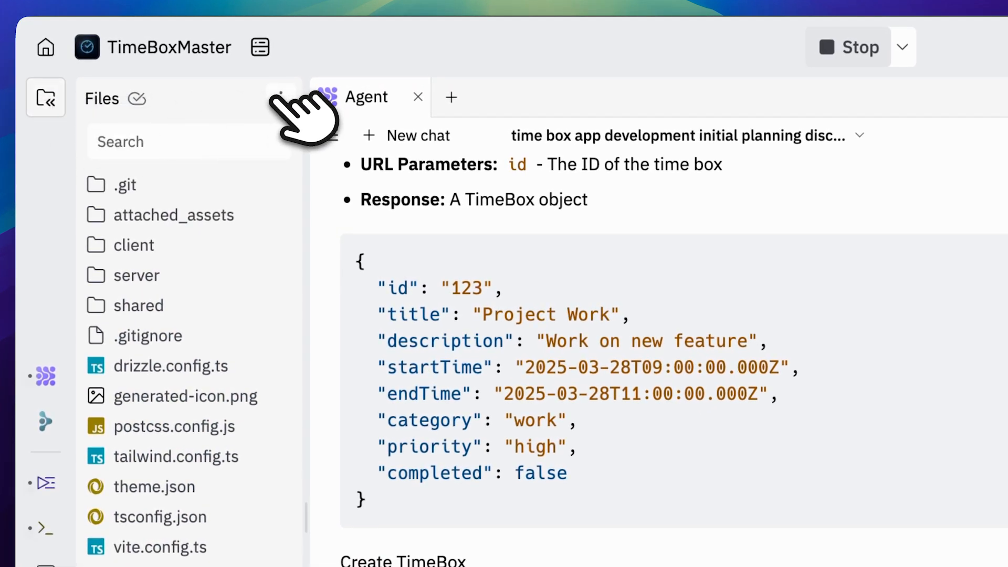
left_click(280, 98)
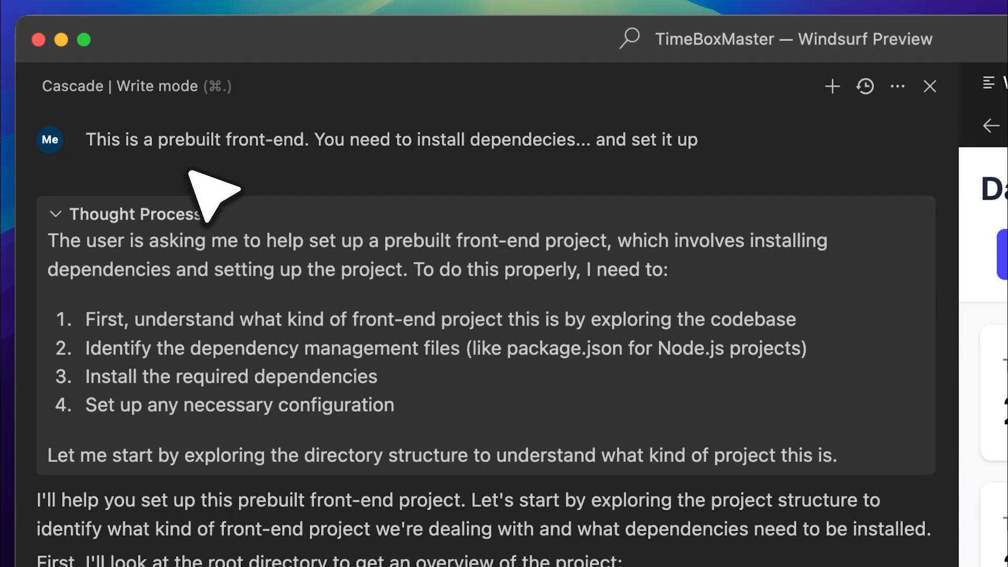
mouse_move(264, 200)
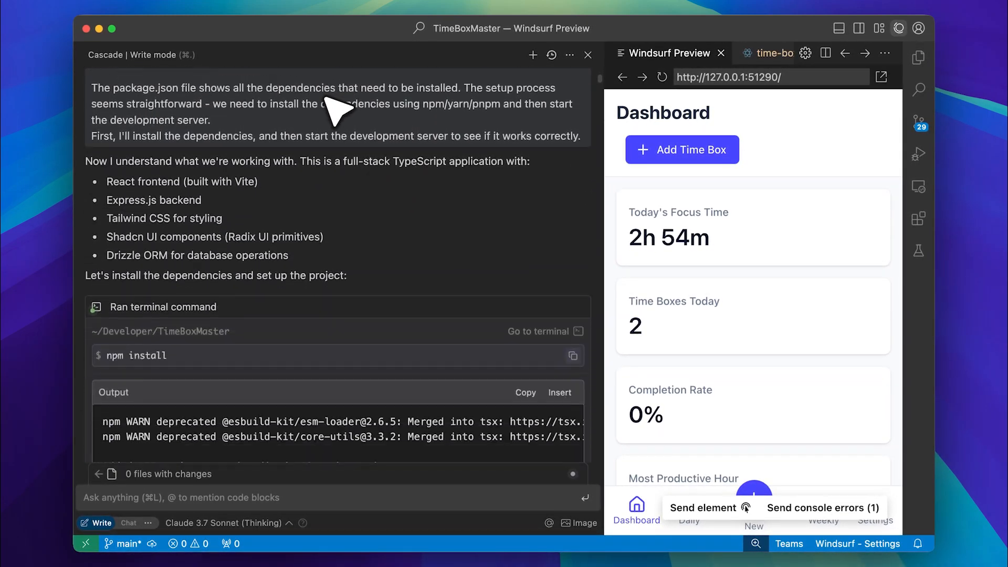
Step: Follow Cascade's npm install and dev-server startup until the TimeBox Dashboard loads in preview
scroll("down", 3)
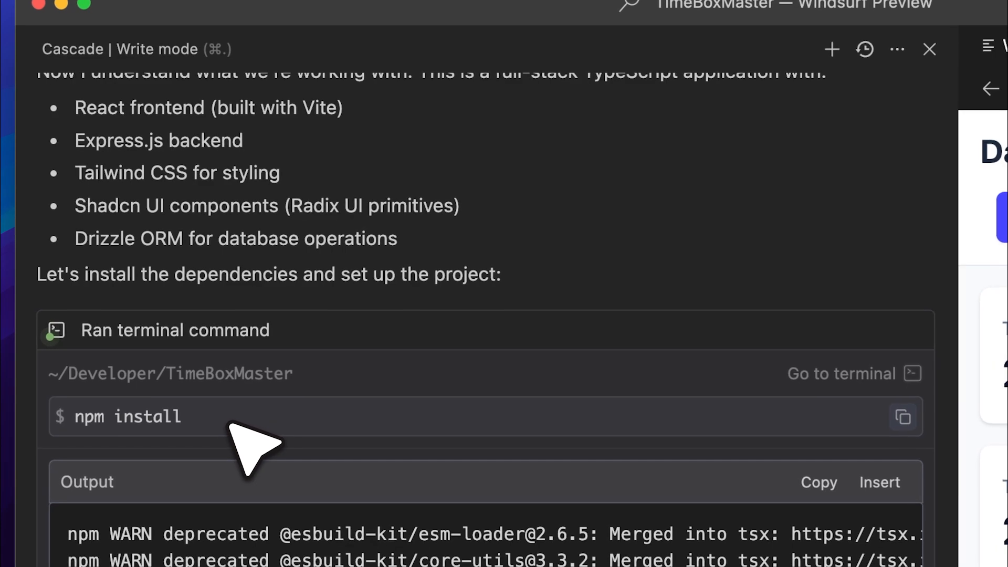
scroll("down", 3)
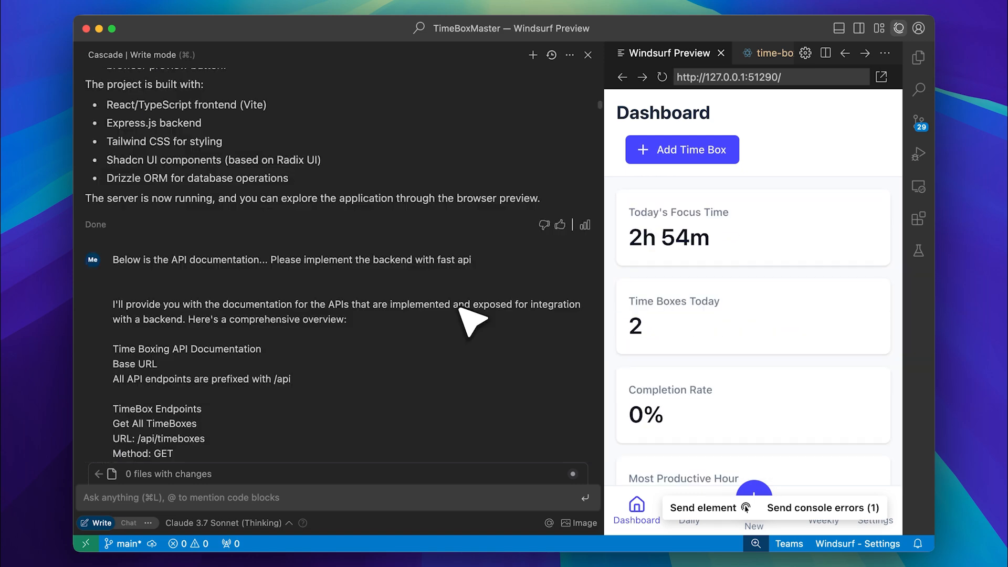
mouse_move(215, 295)
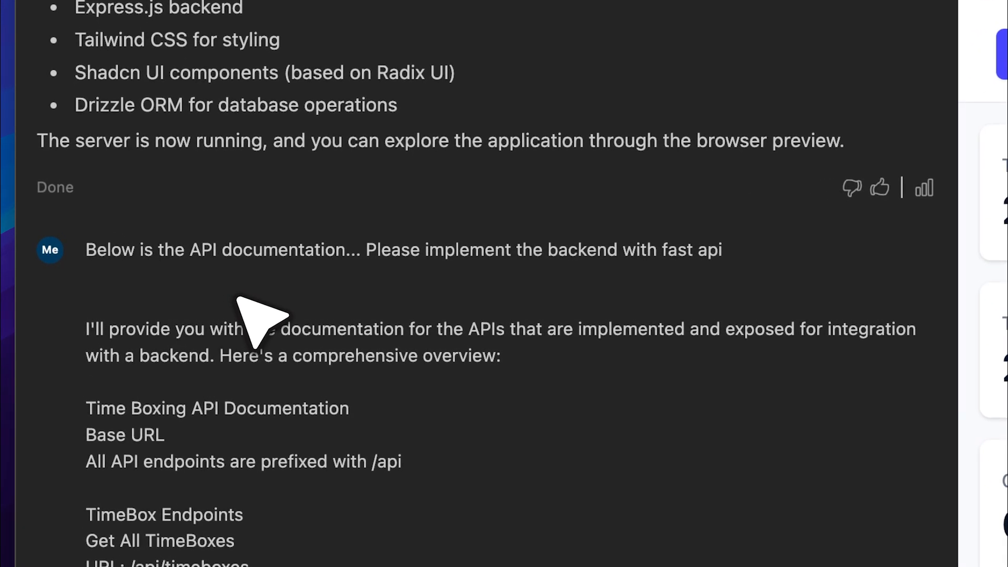
mouse_move(200, 302)
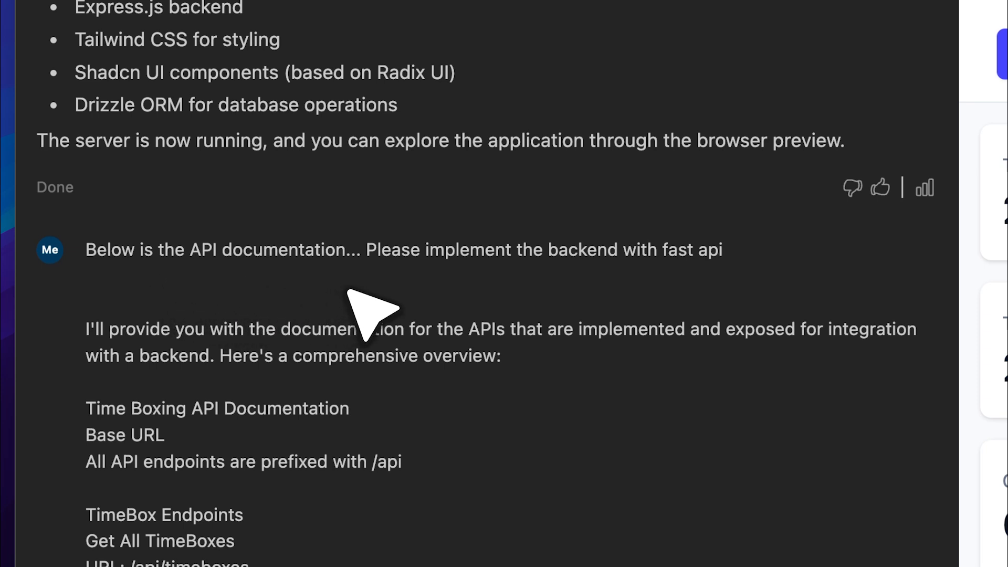
mouse_move(427, 315)
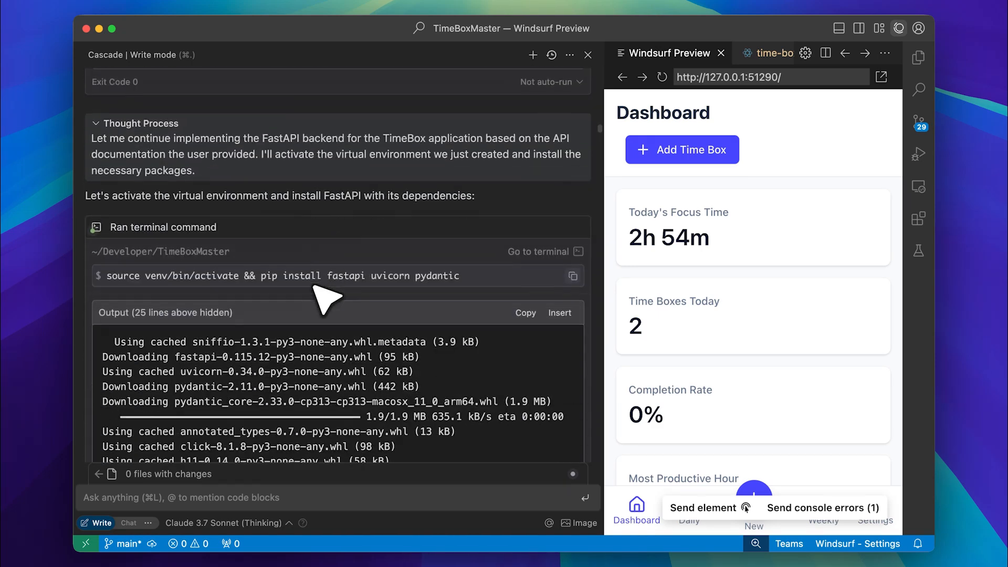
Step: Follow Cascade installing fastapi, uvicorn and pydantic, creating fastapi_backend/app/routers, models.py and db.py
scroll("down", 3)
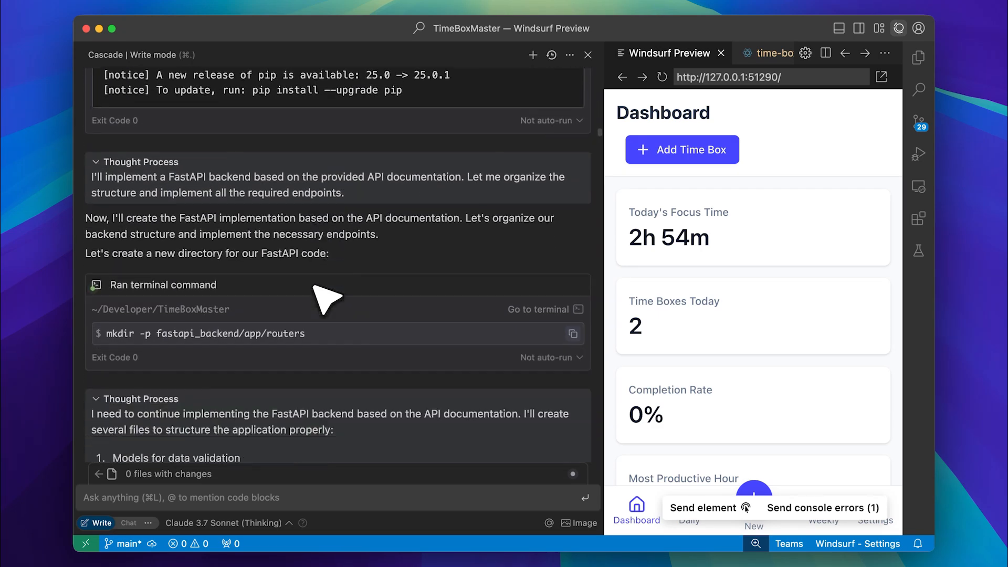
scroll("down", 3)
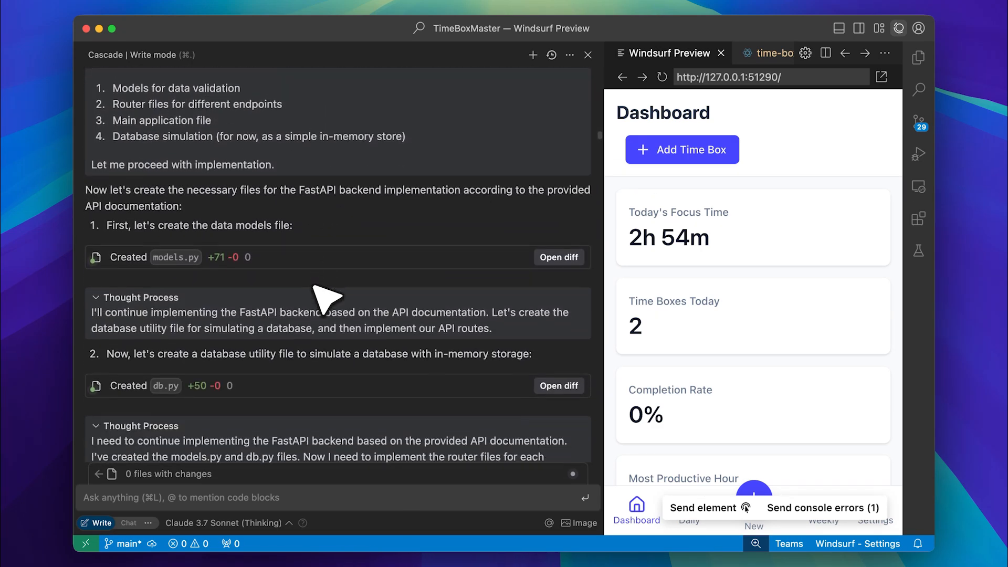
scroll("down", 3)
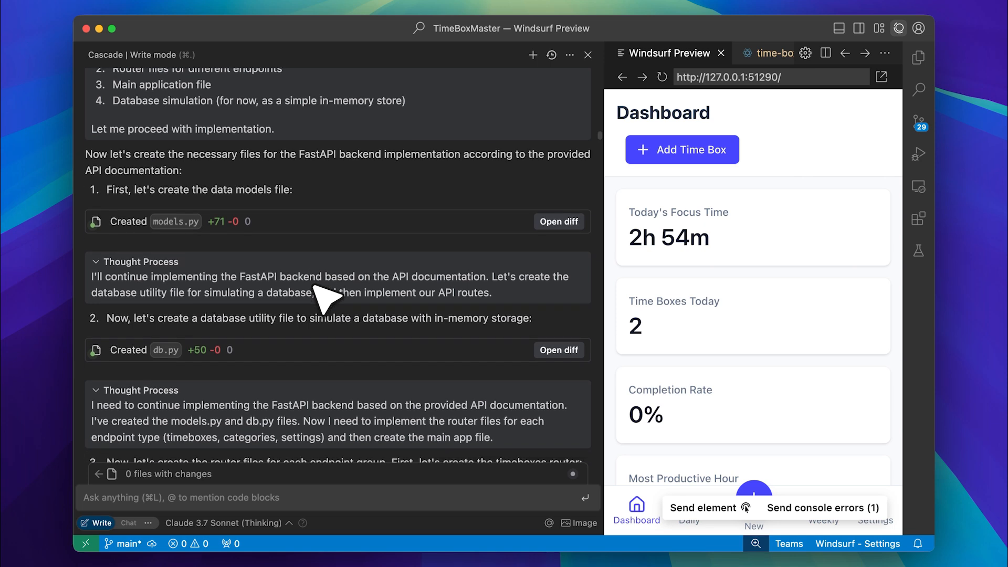
mouse_move(620, 251)
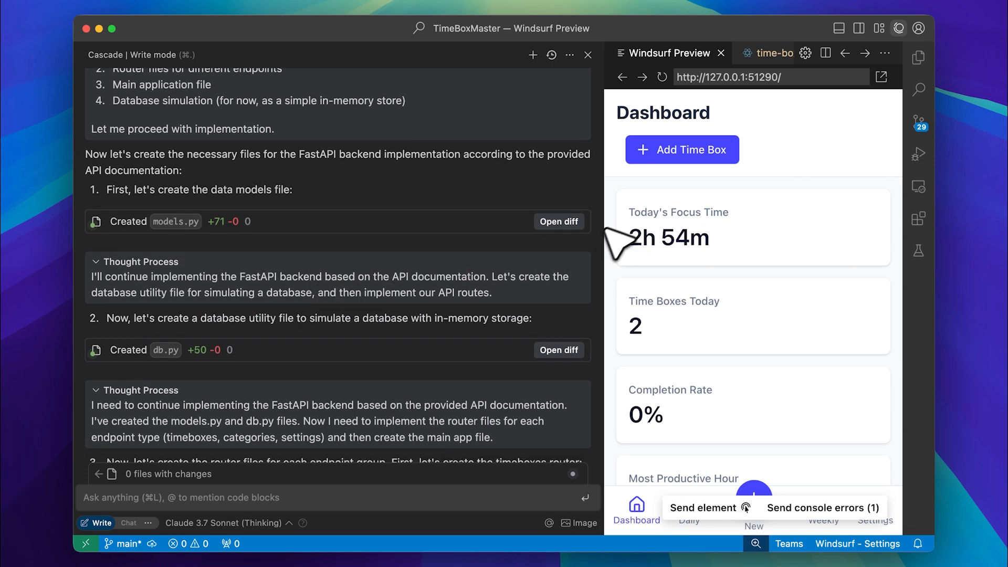
mouse_move(627, 247)
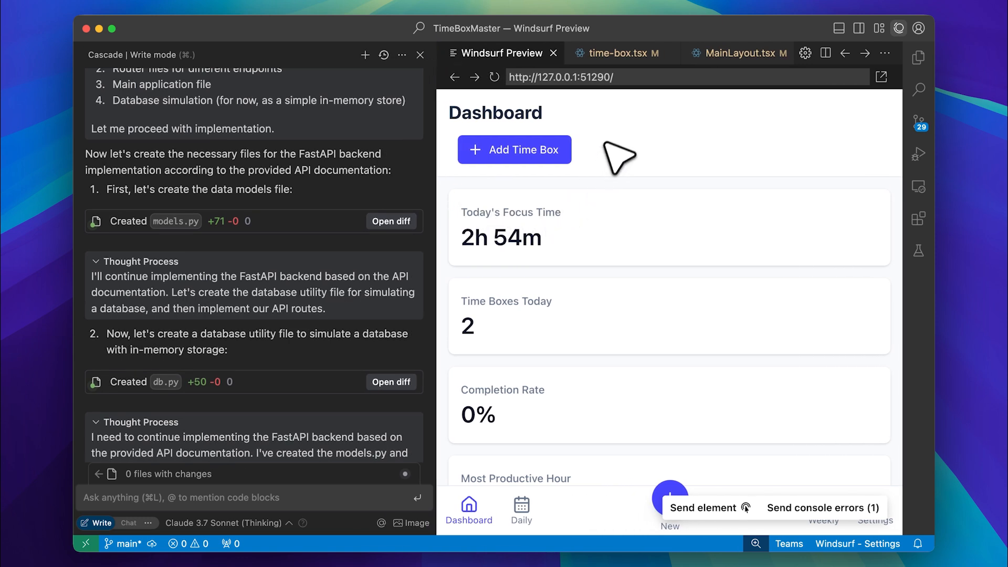
mouse_move(631, 152)
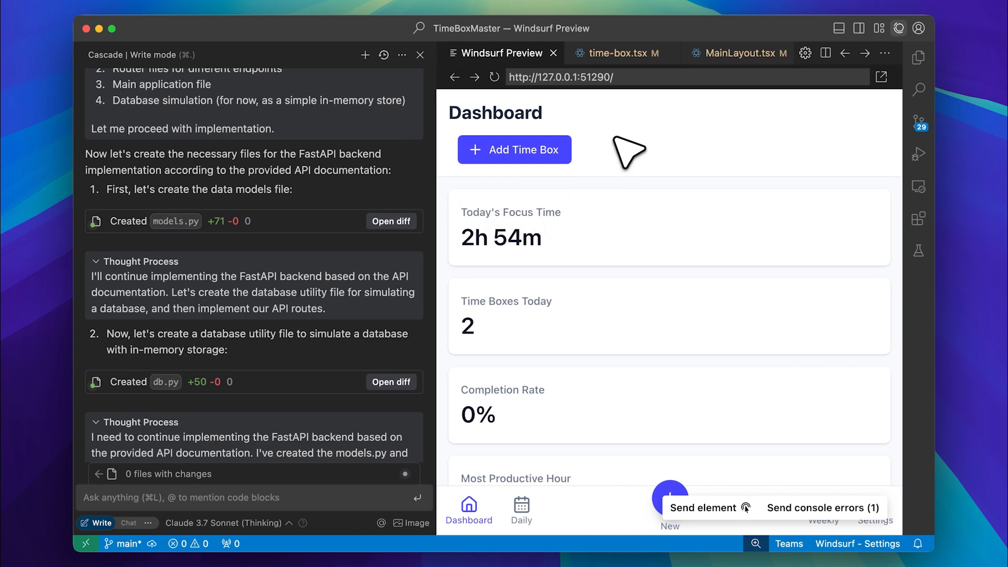
mouse_move(639, 177)
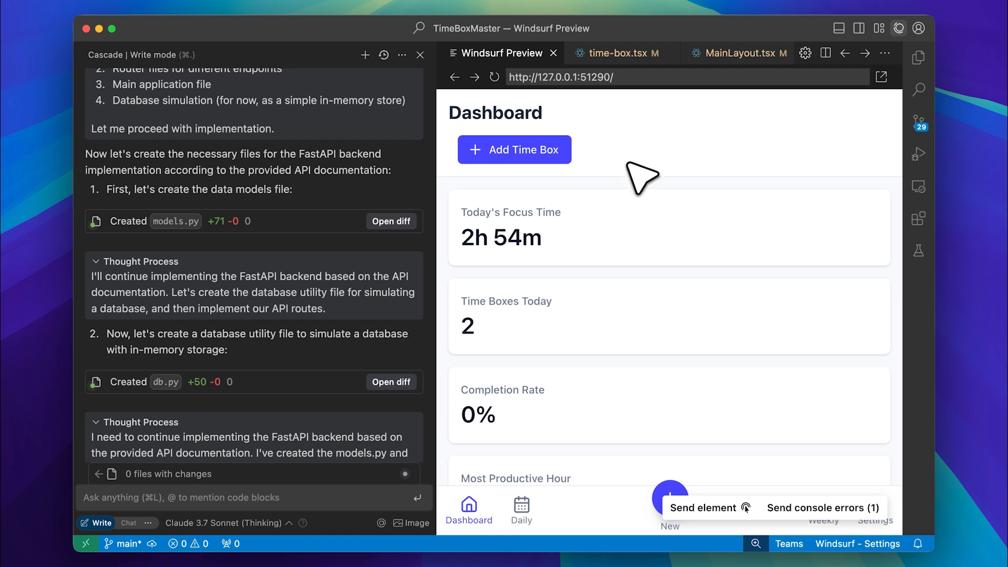
mouse_move(802, 508)
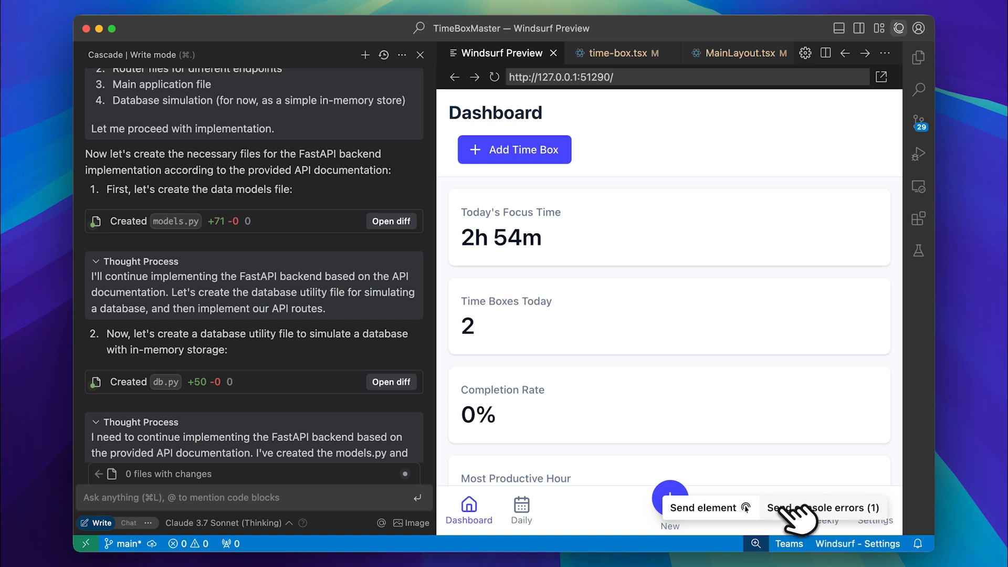
mouse_move(816, 520)
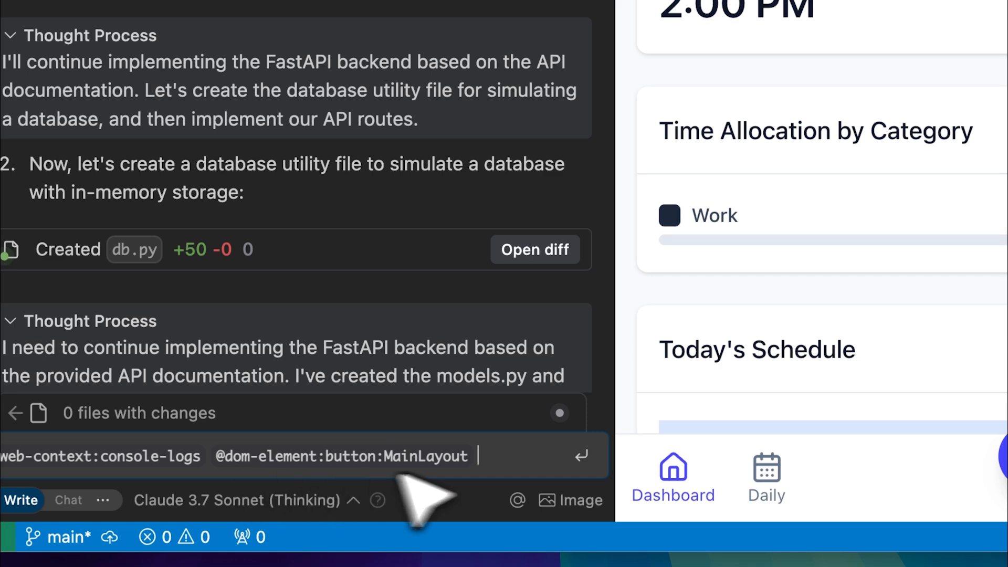
mouse_move(533, 488)
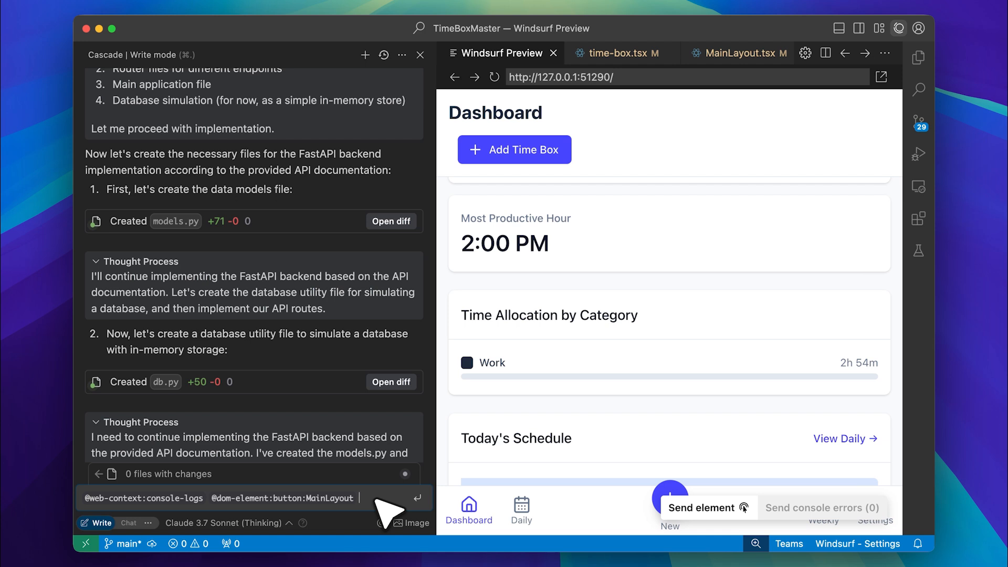
mouse_move(386, 504)
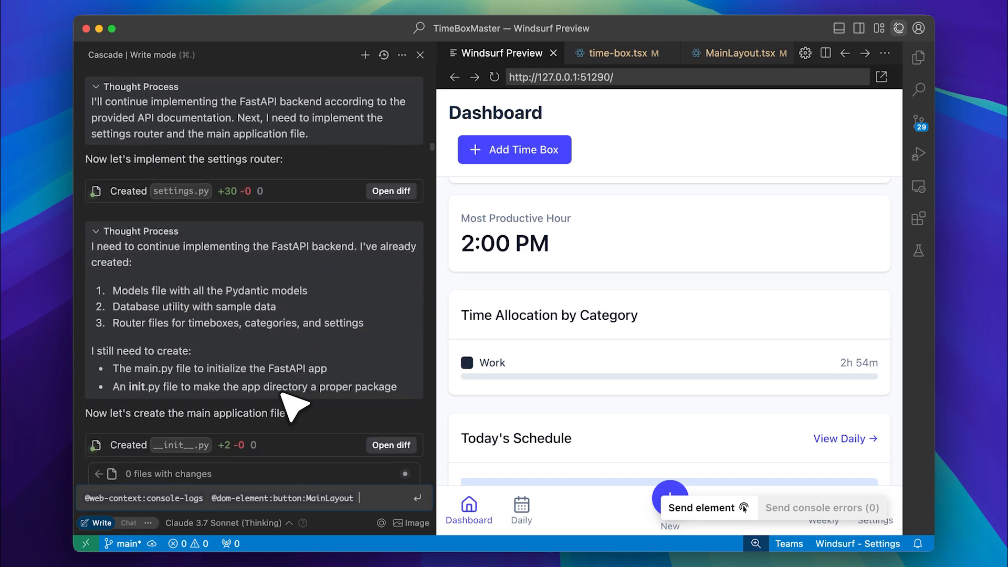
Step: Review the created backend files, the server on port 8000, and the curl welcome-message check
scroll("down", 3)
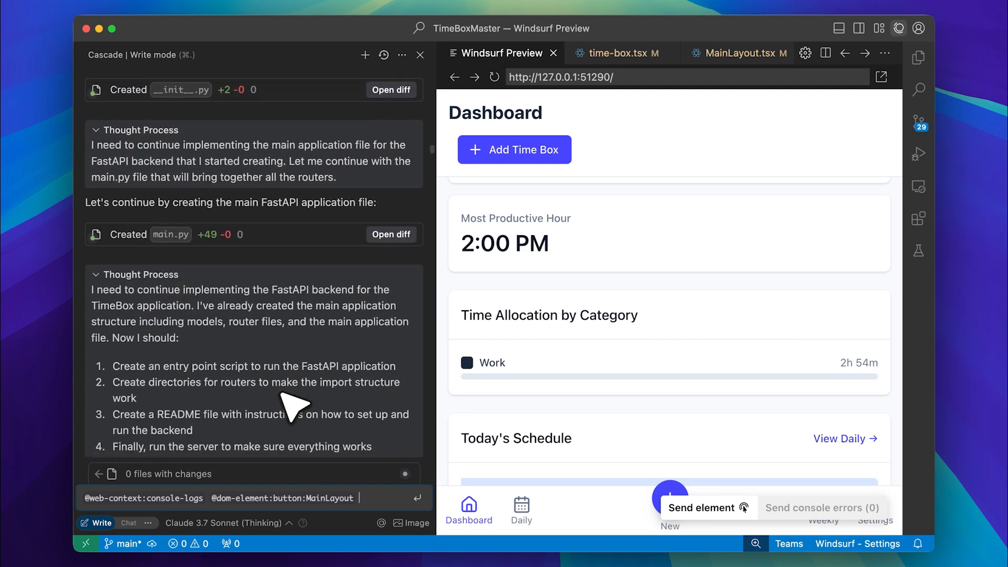
scroll("down", 3)
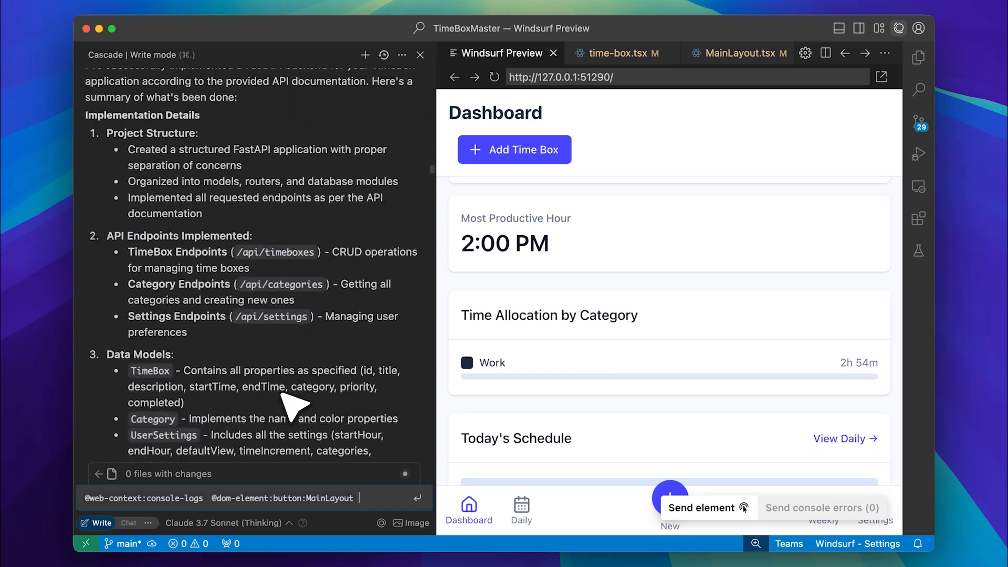
scroll("down", 3)
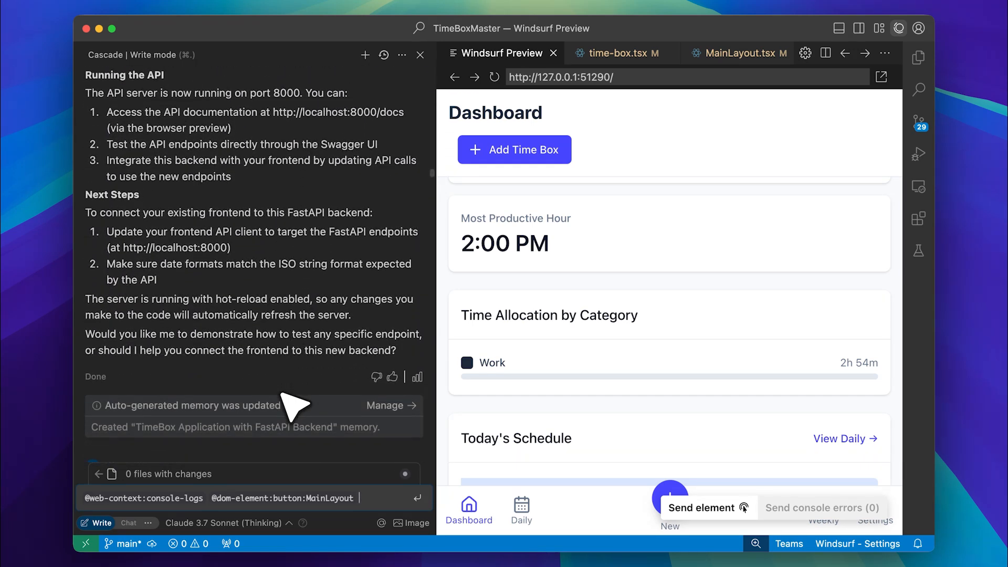
scroll("up", 3)
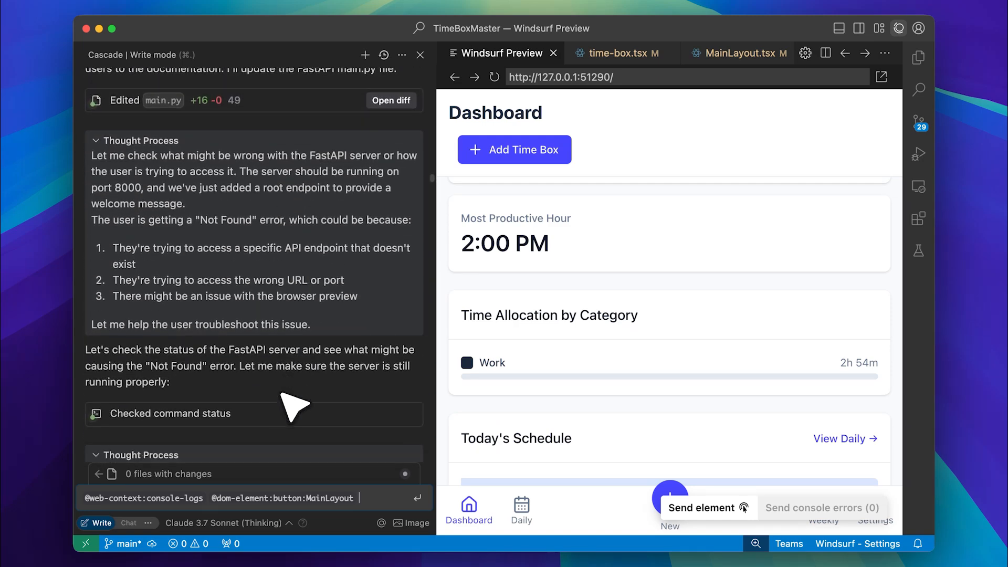
scroll("down", 3)
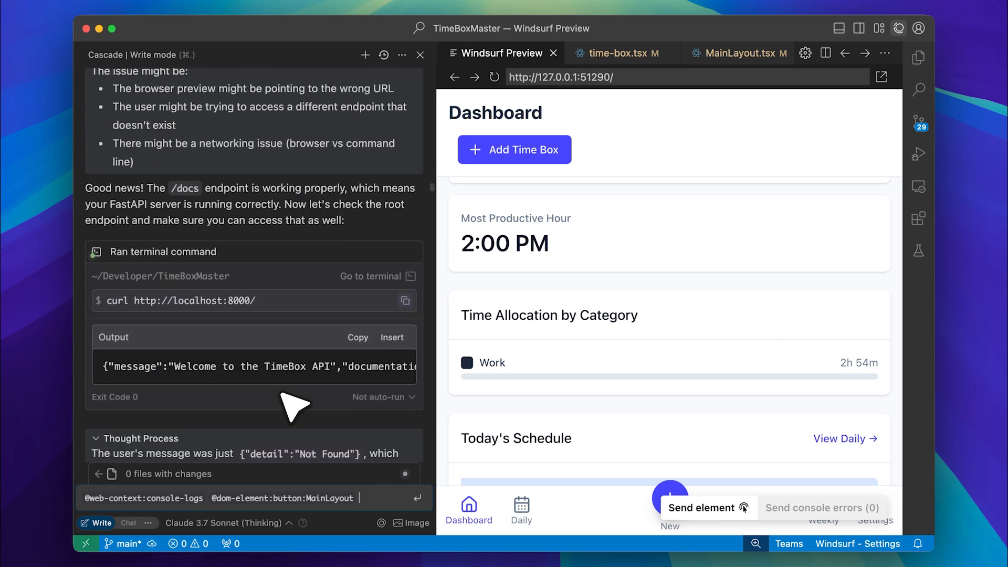
scroll("down", 3)
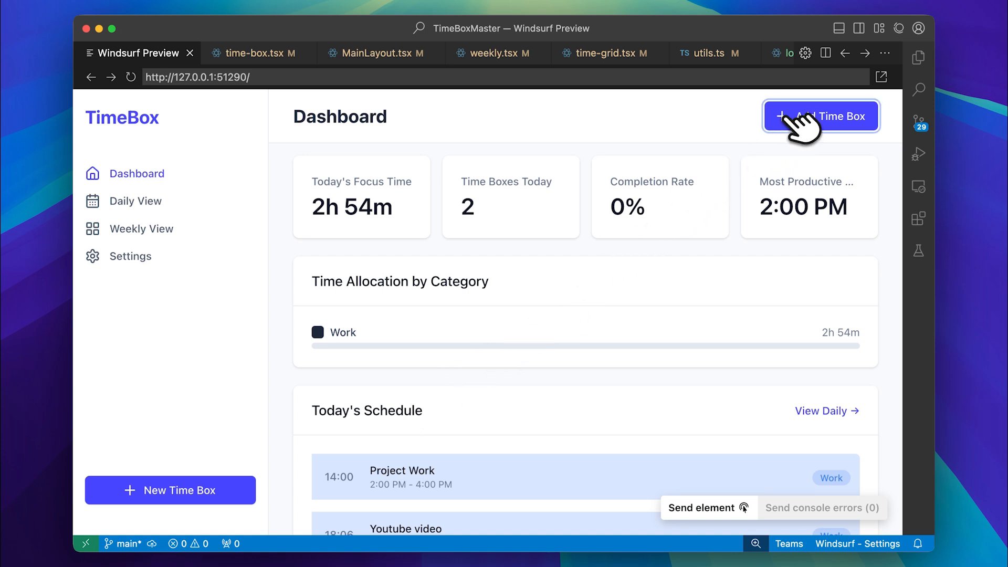
Step: Open the Create New Time Box form from the Add Time Box button
left_click(821, 116)
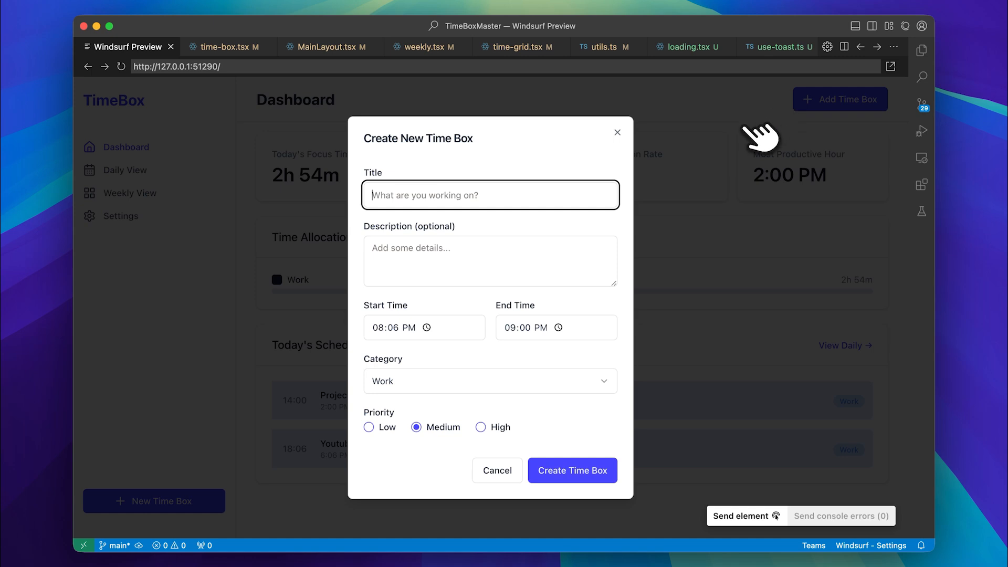
mouse_move(759, 145)
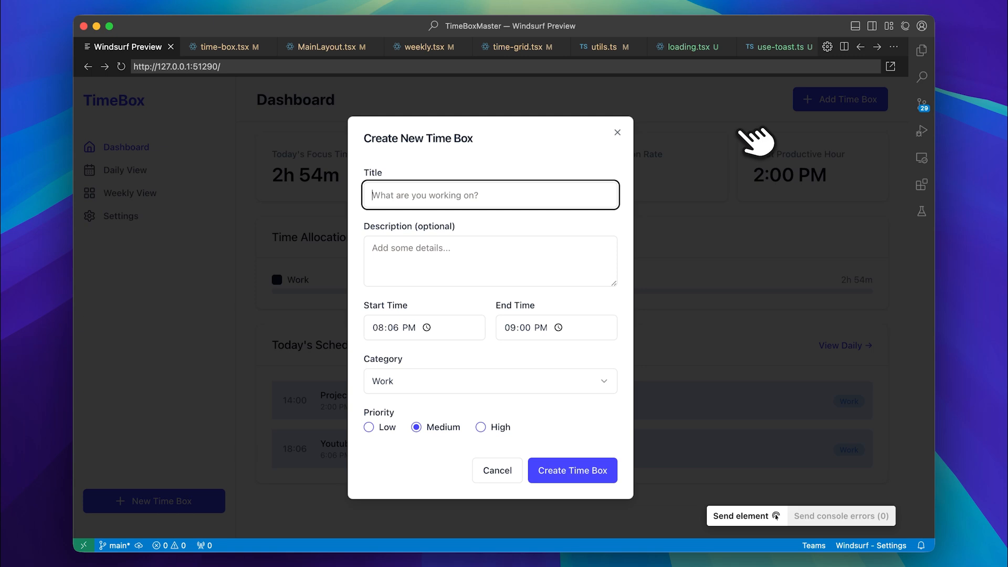
mouse_move(618, 132)
type("Working on the thum")
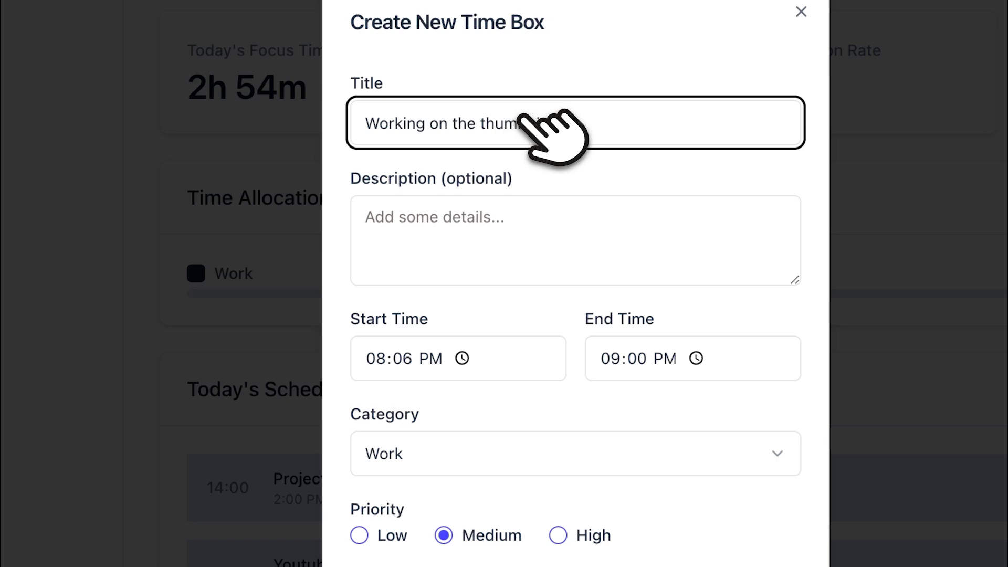
Step: Create 'Working on the thumbnail' with a description, Personal category and Low priority, 8:06–9:00 PM
left_click(574, 240)
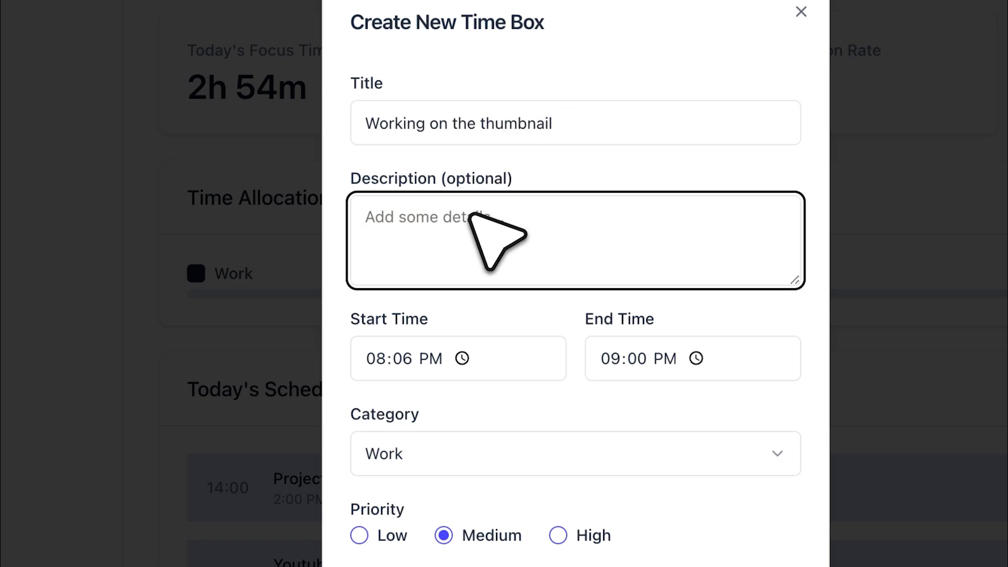
type("None")
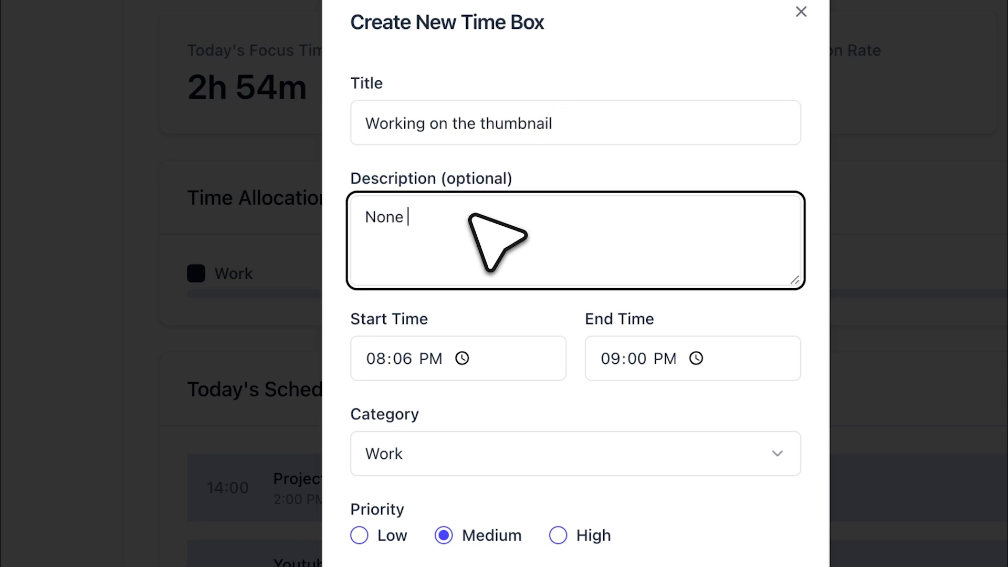
mouse_move(418, 404)
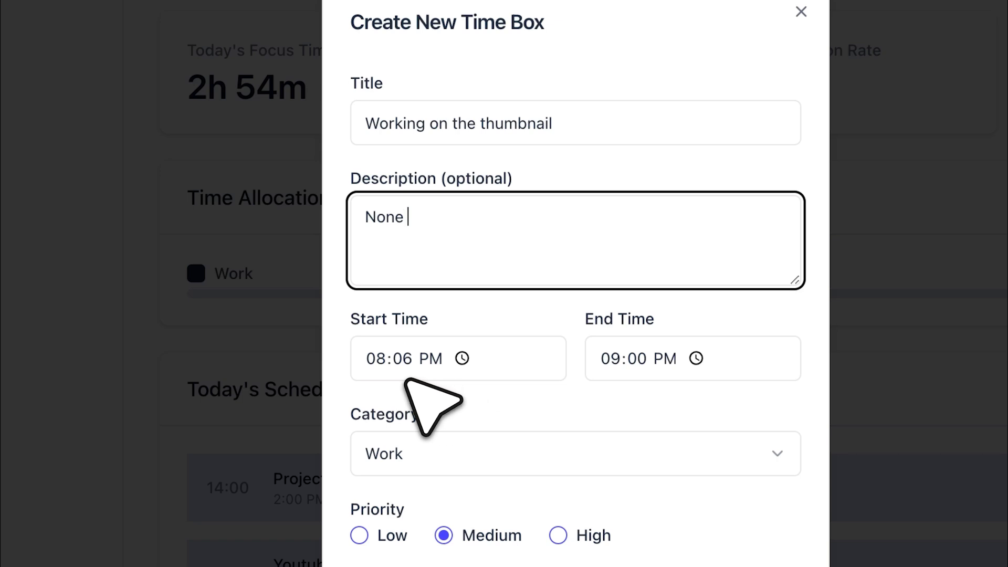
mouse_move(495, 402)
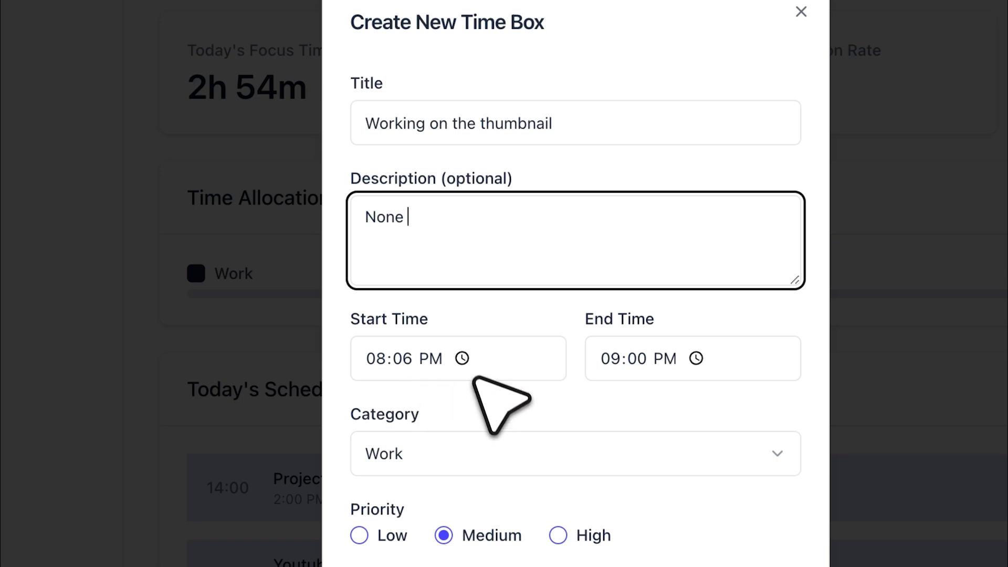
left_click(574, 453)
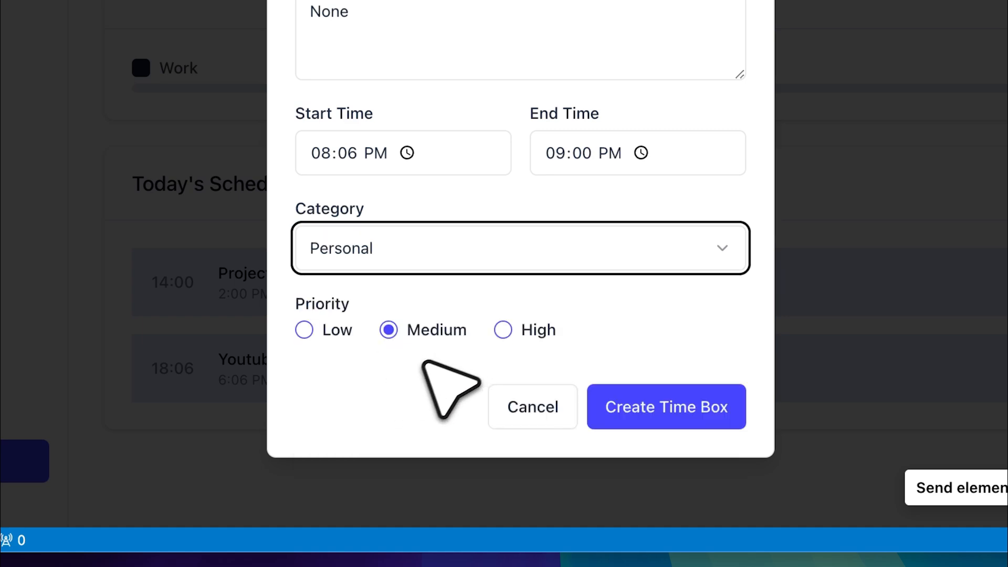
left_click(304, 329)
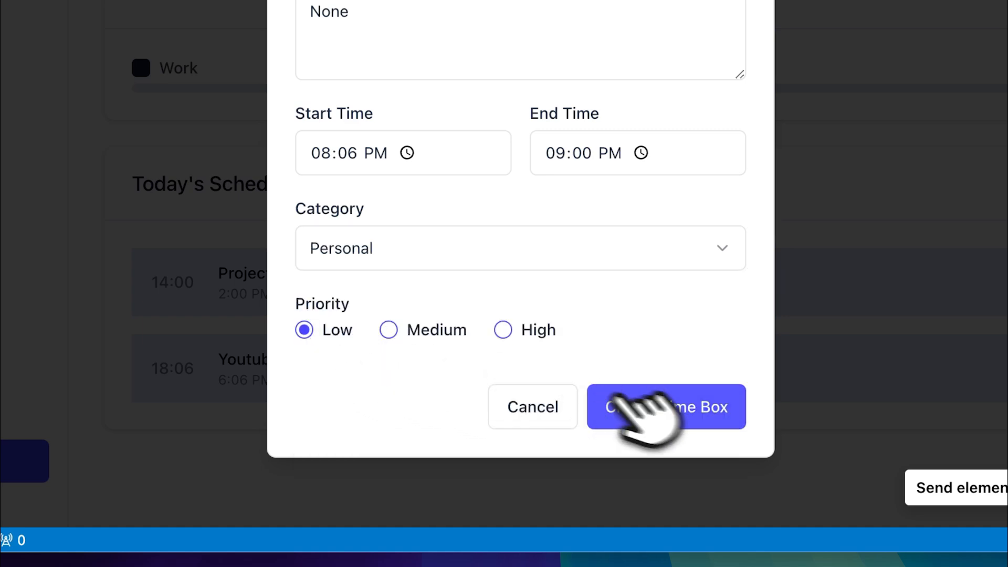
left_click(665, 406)
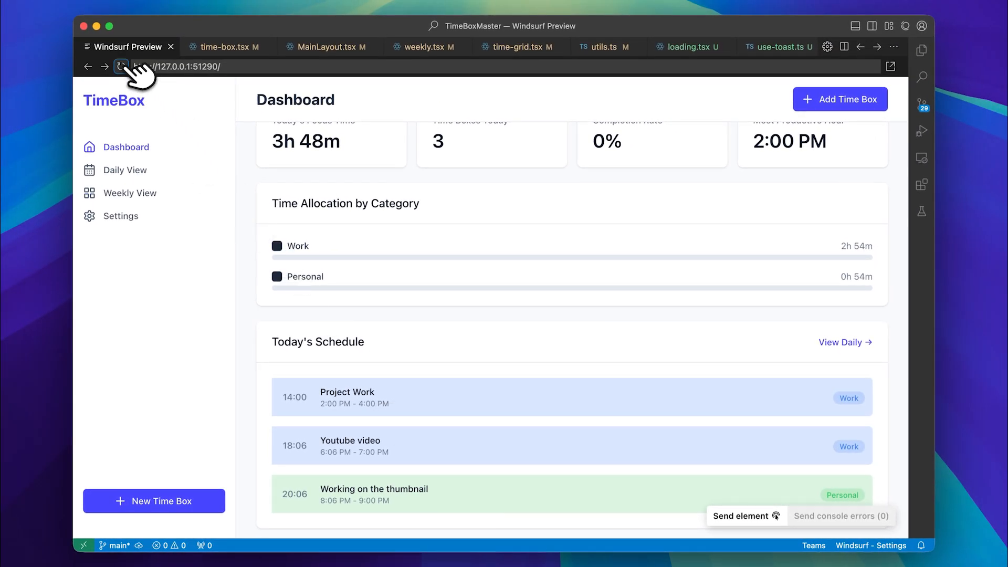
Step: Reload the preview to confirm the 'Working on the thumbnail' time box is still listed
left_click(121, 66)
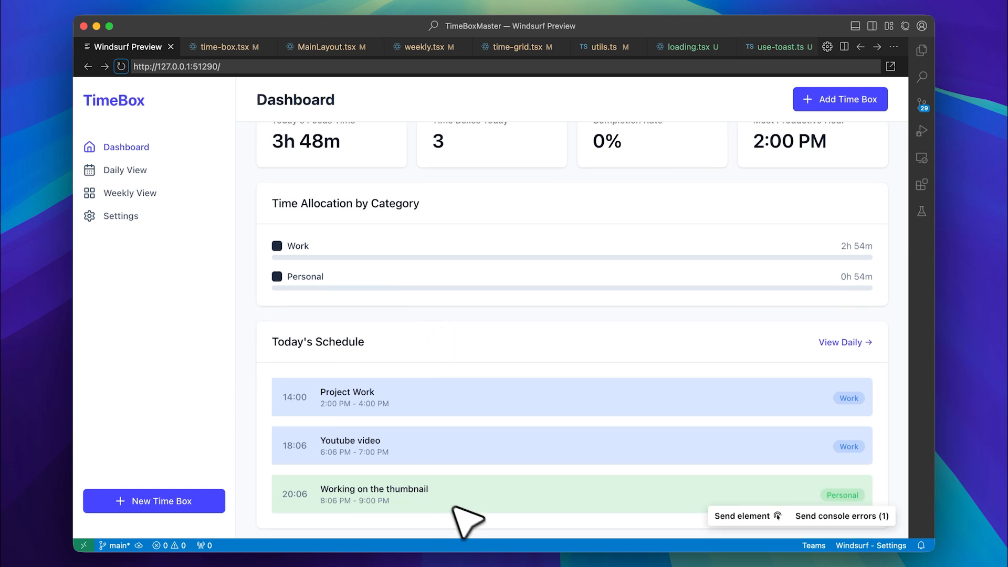
mouse_move(473, 514)
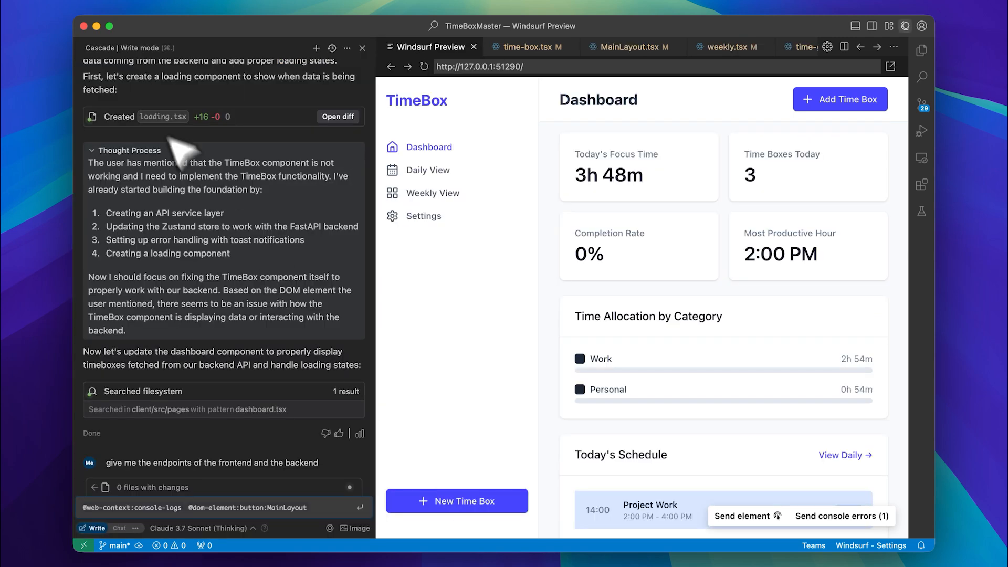
mouse_move(148, 106)
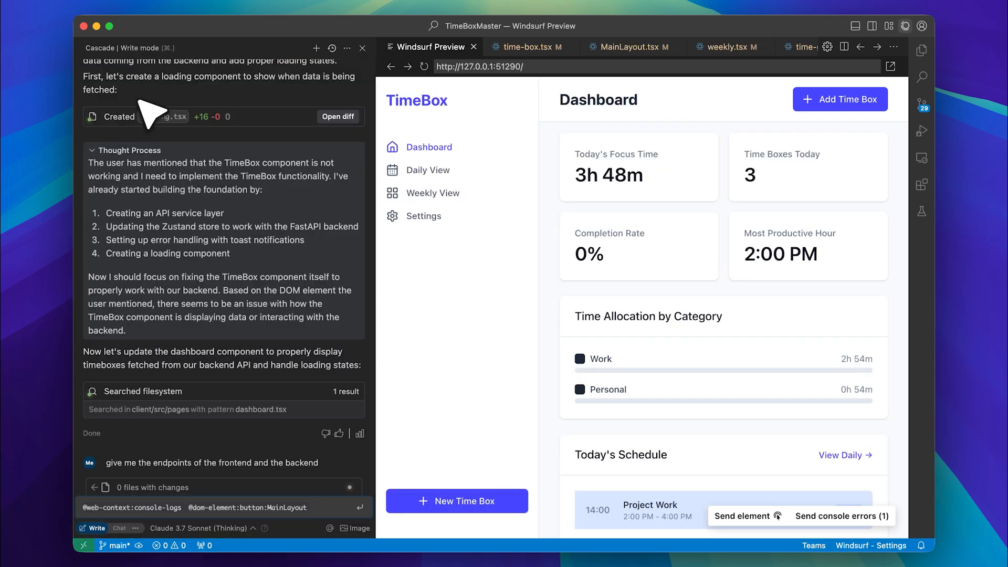